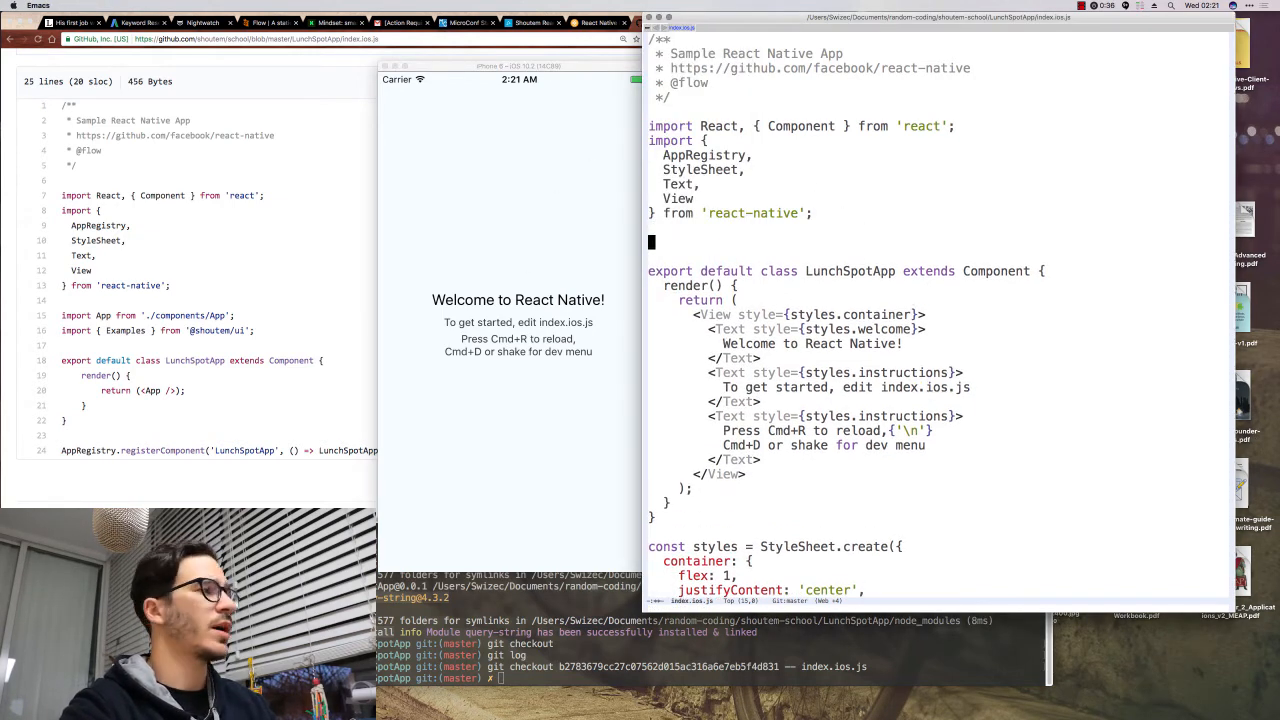
pyautogui.write('import { Examples')
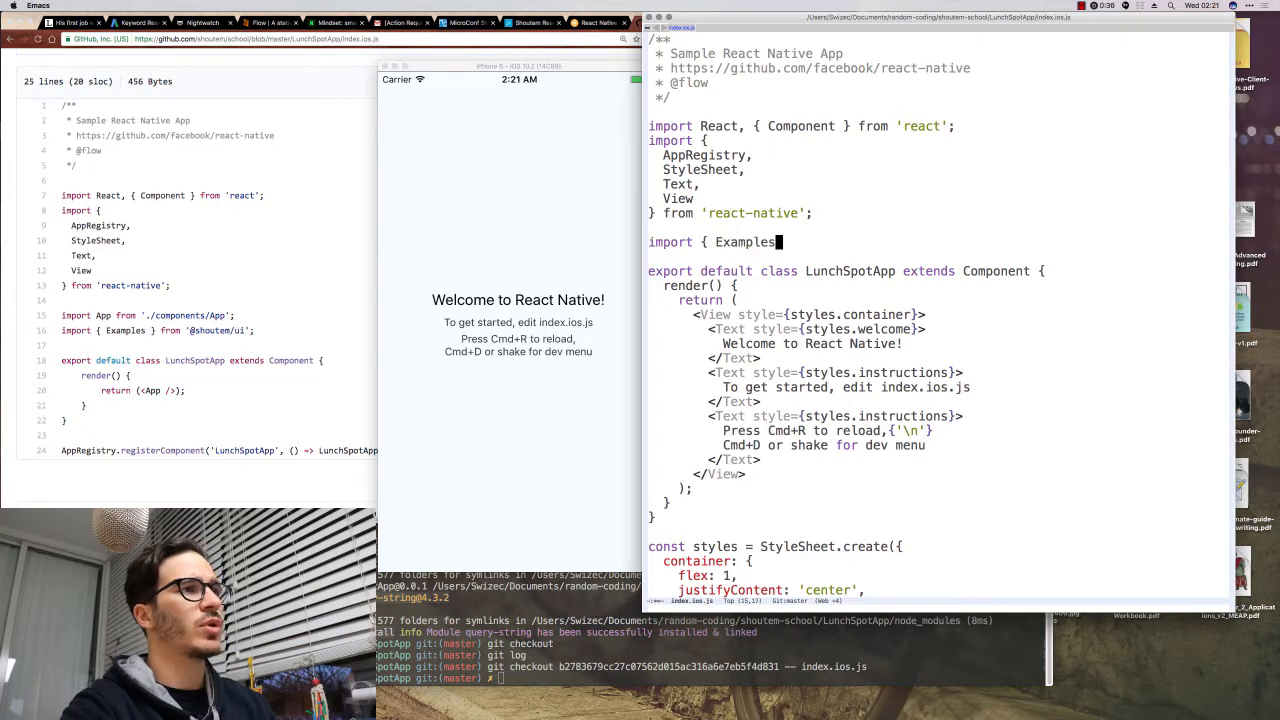
pyautogui.write("} from '@sho")
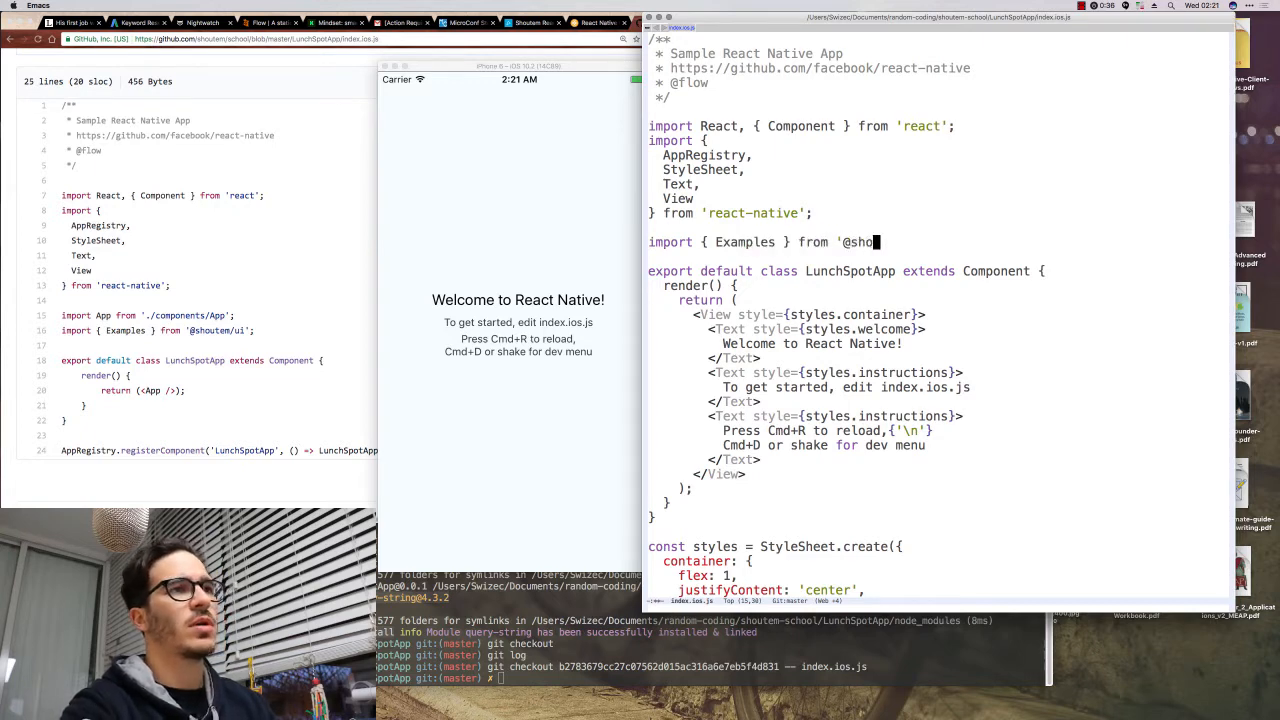
pyautogui.write("utem/ui';")
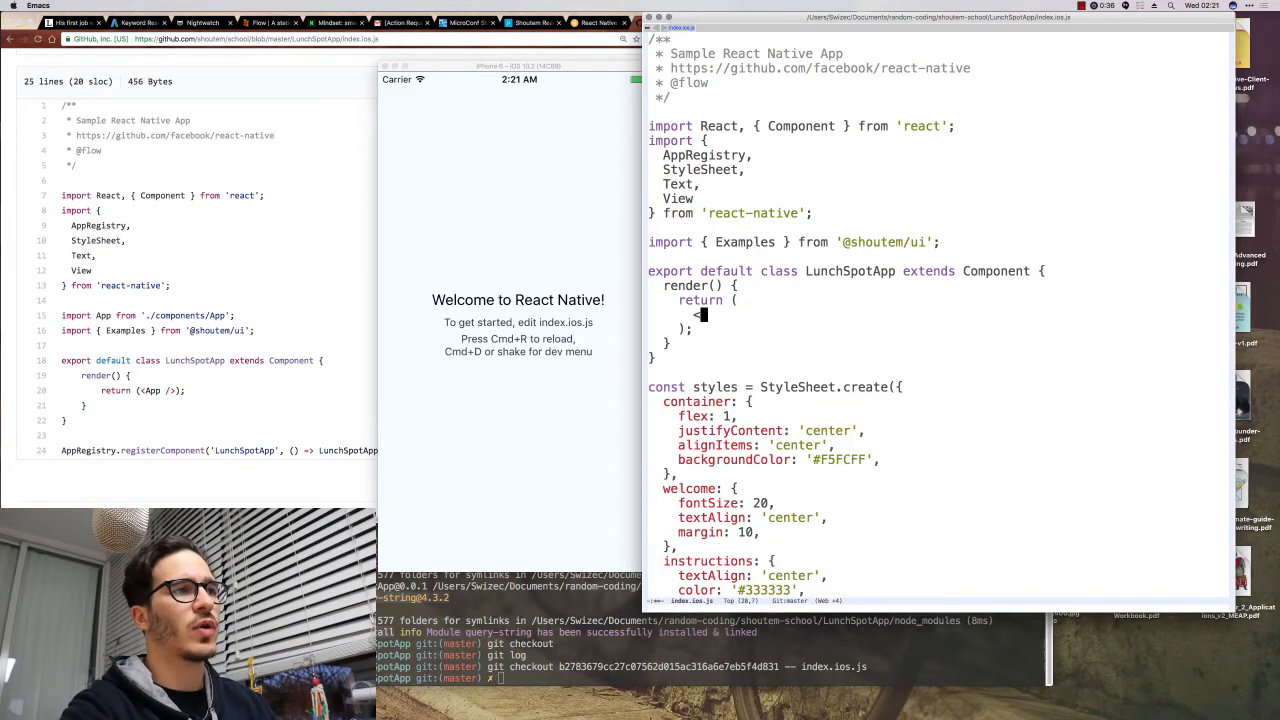
pyautogui.write('Examples />')
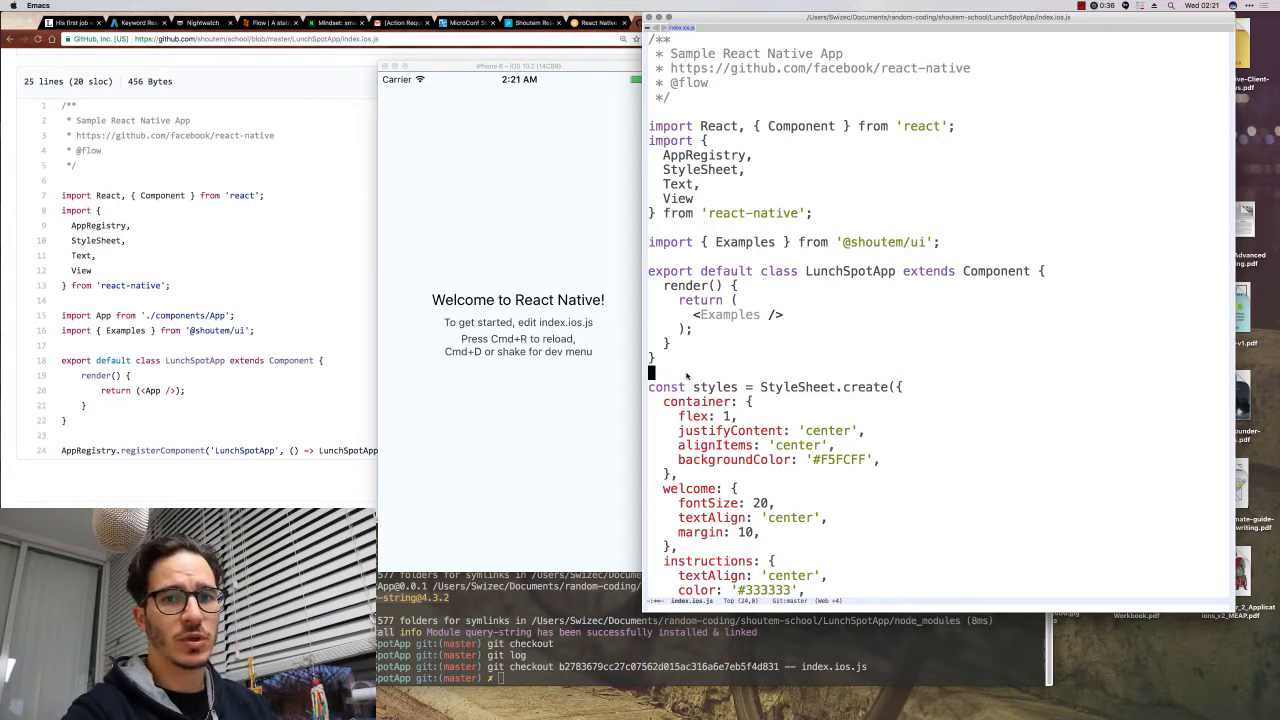
pyautogui.scroll(-3)
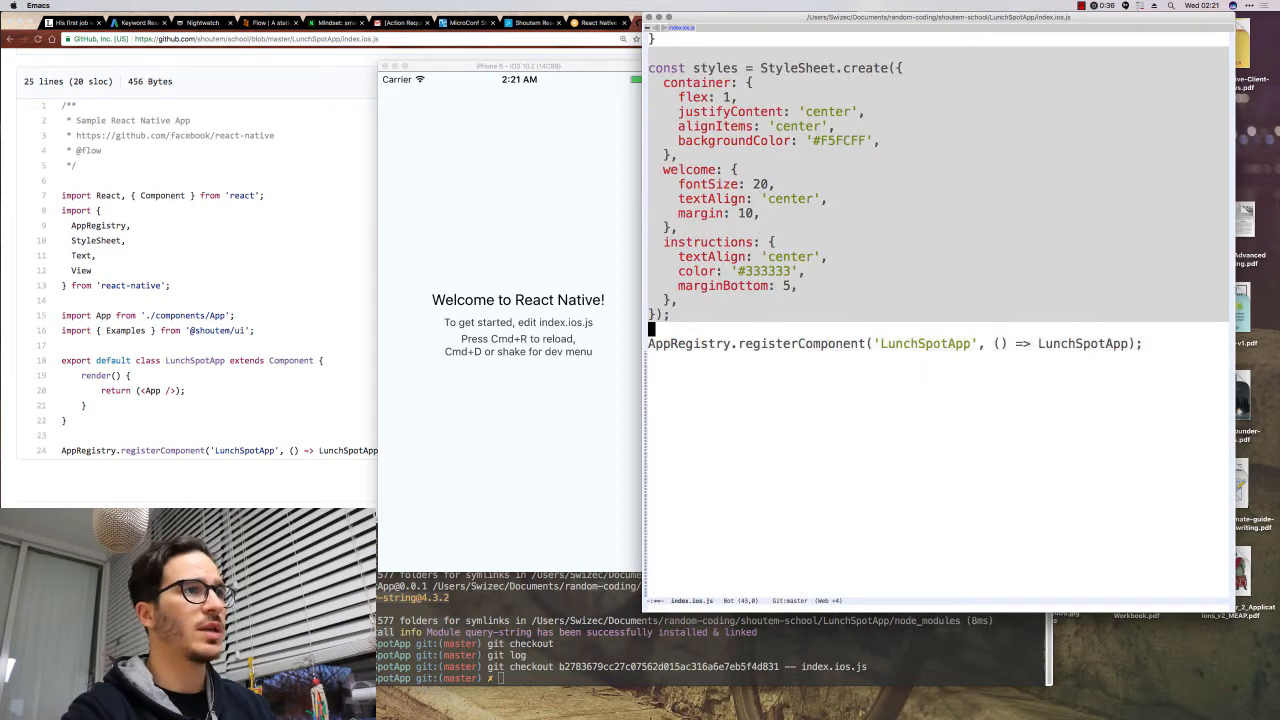
pyautogui.scroll(-3)
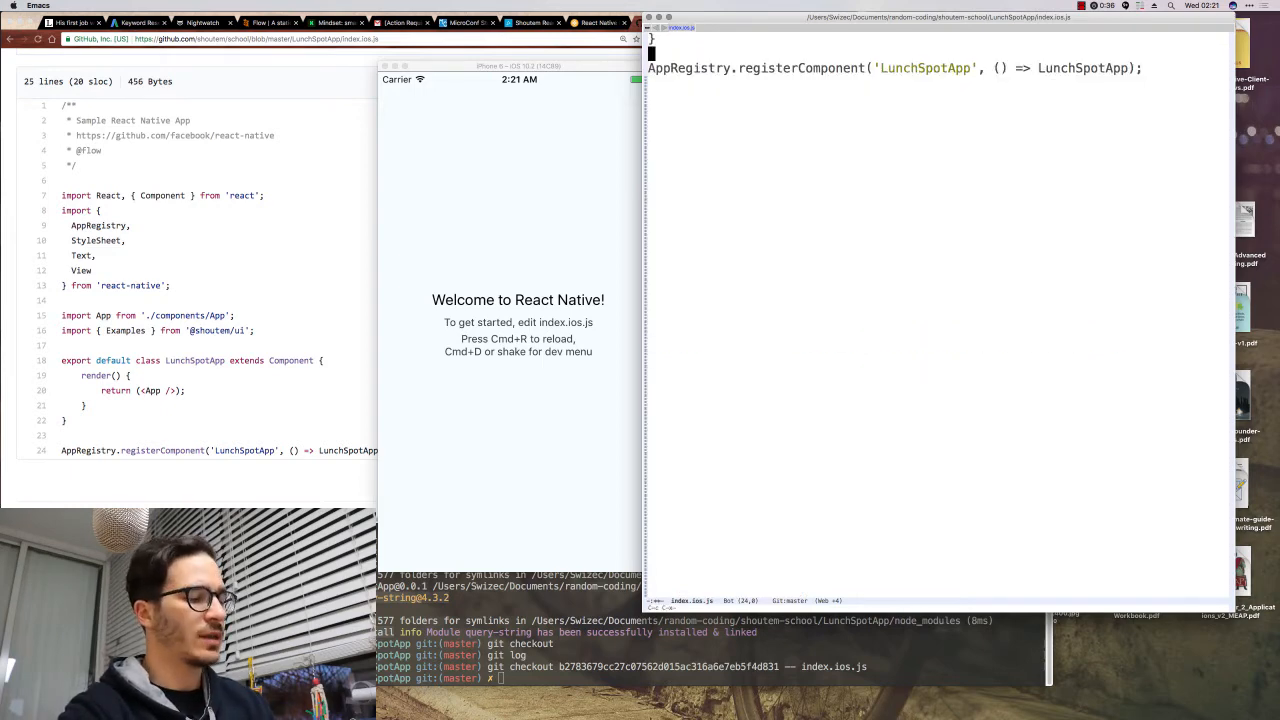
pyautogui.moveTo(788, 272)
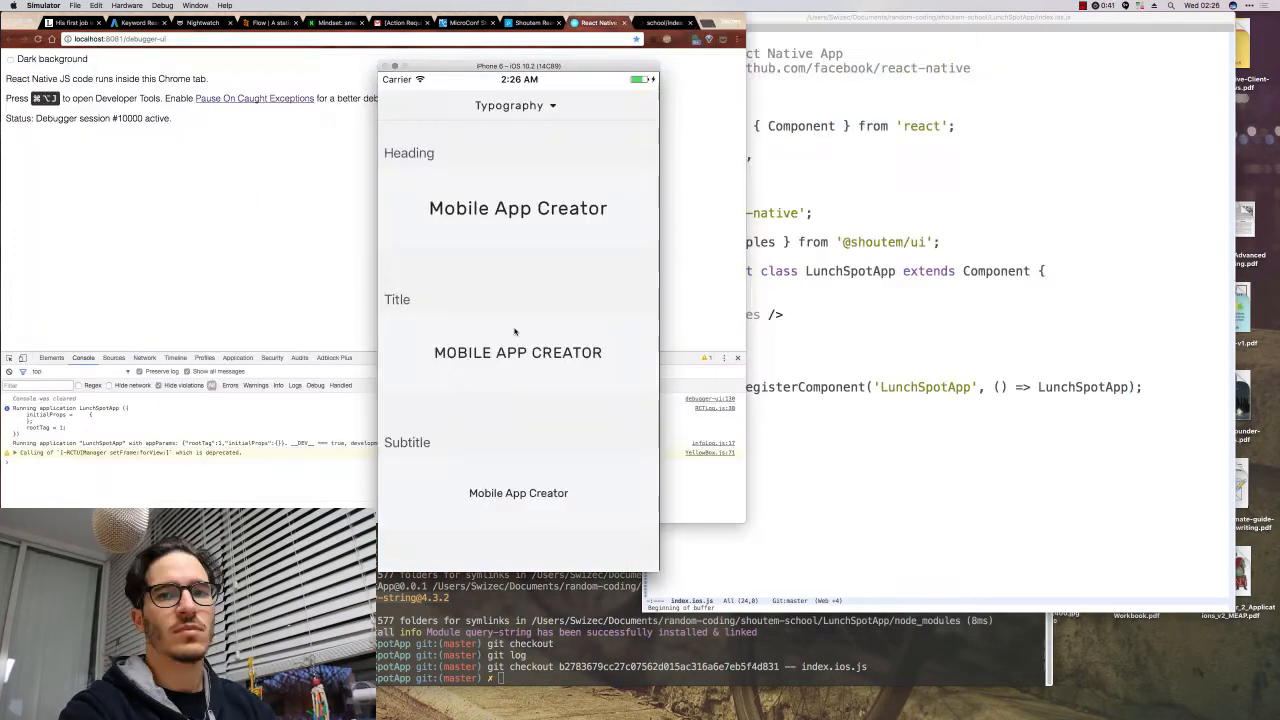
pyautogui.scroll(-3)
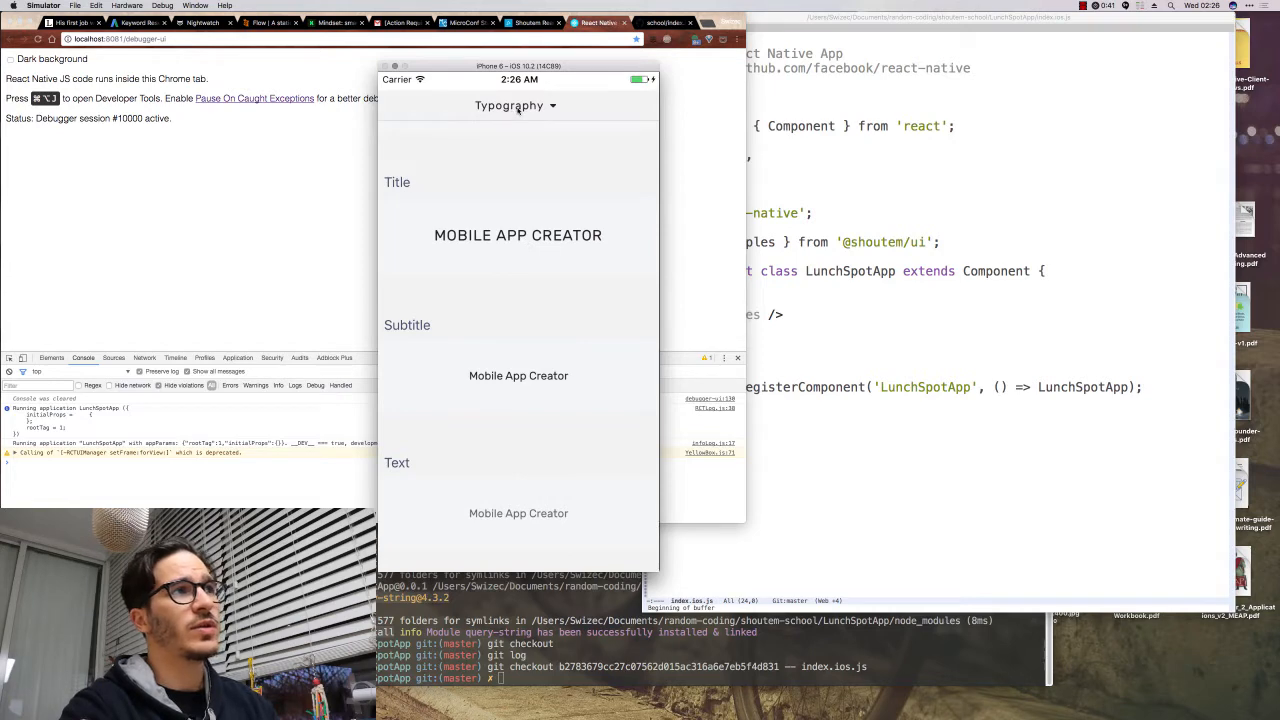
pyautogui.moveTo(510, 176)
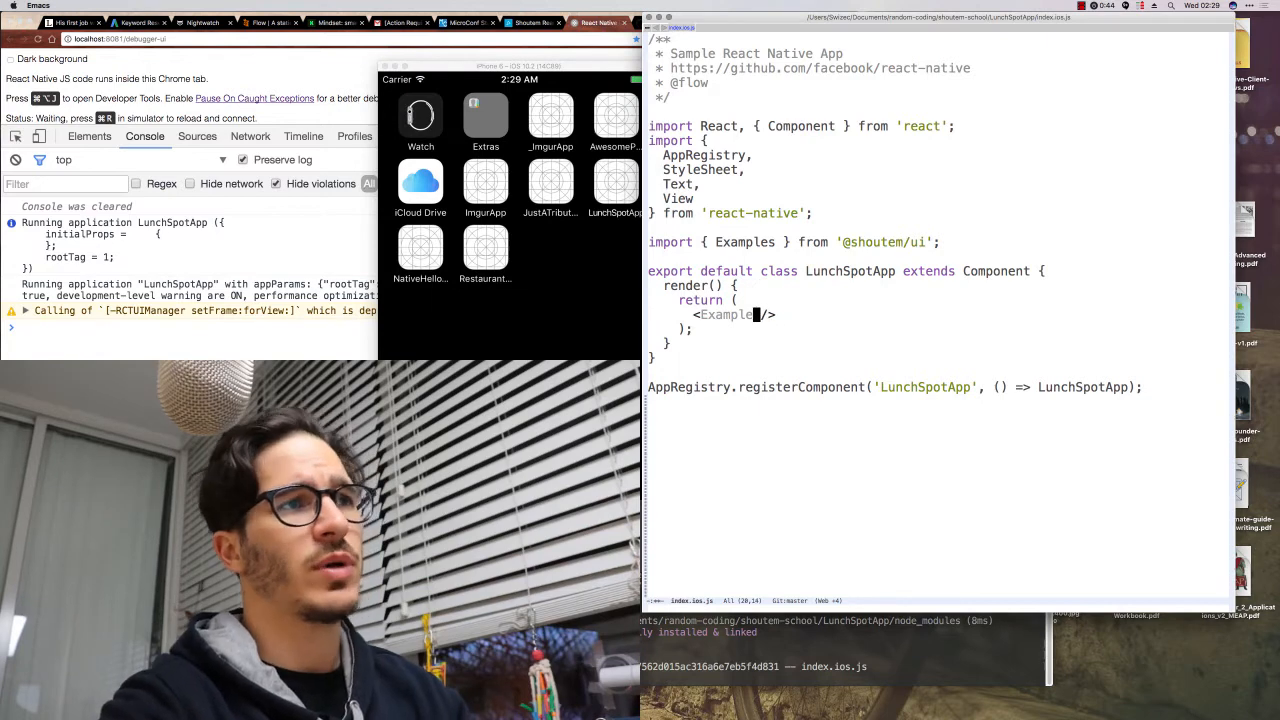
# - Import App from './components/App' and render <App /> in place of <Examples />
pyautogui.write('App')
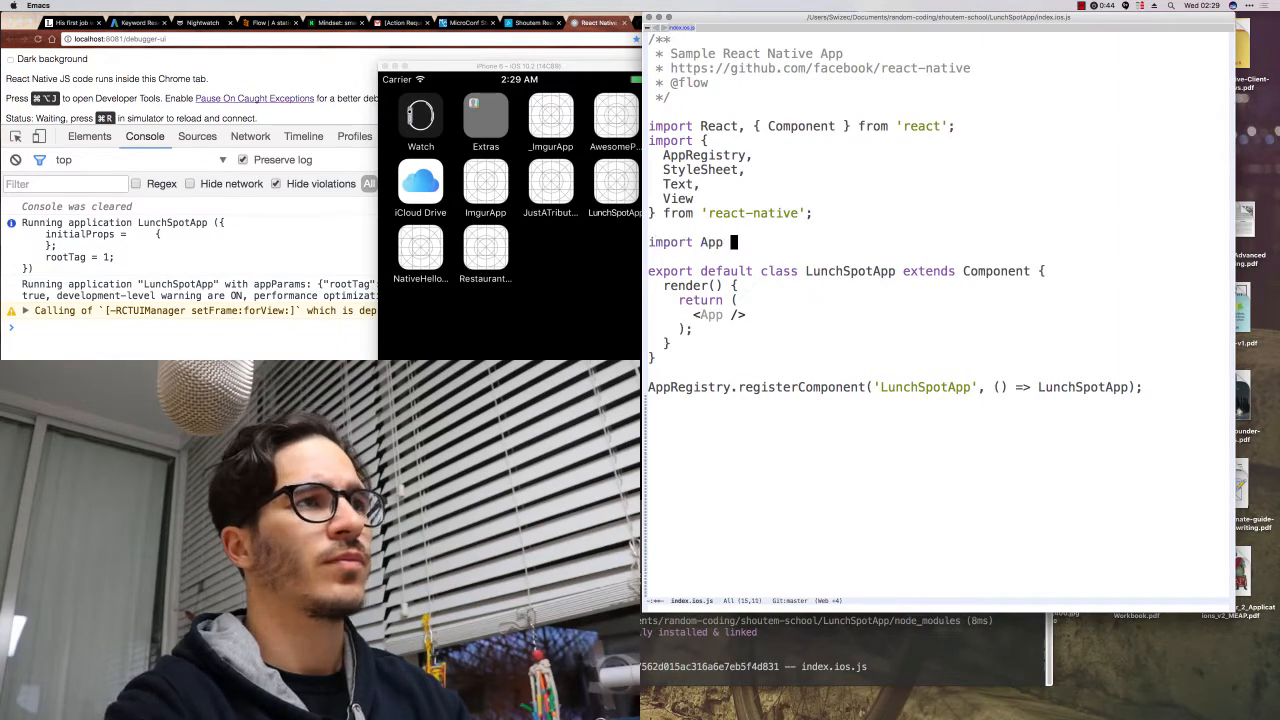
pyautogui.write("from './componen")
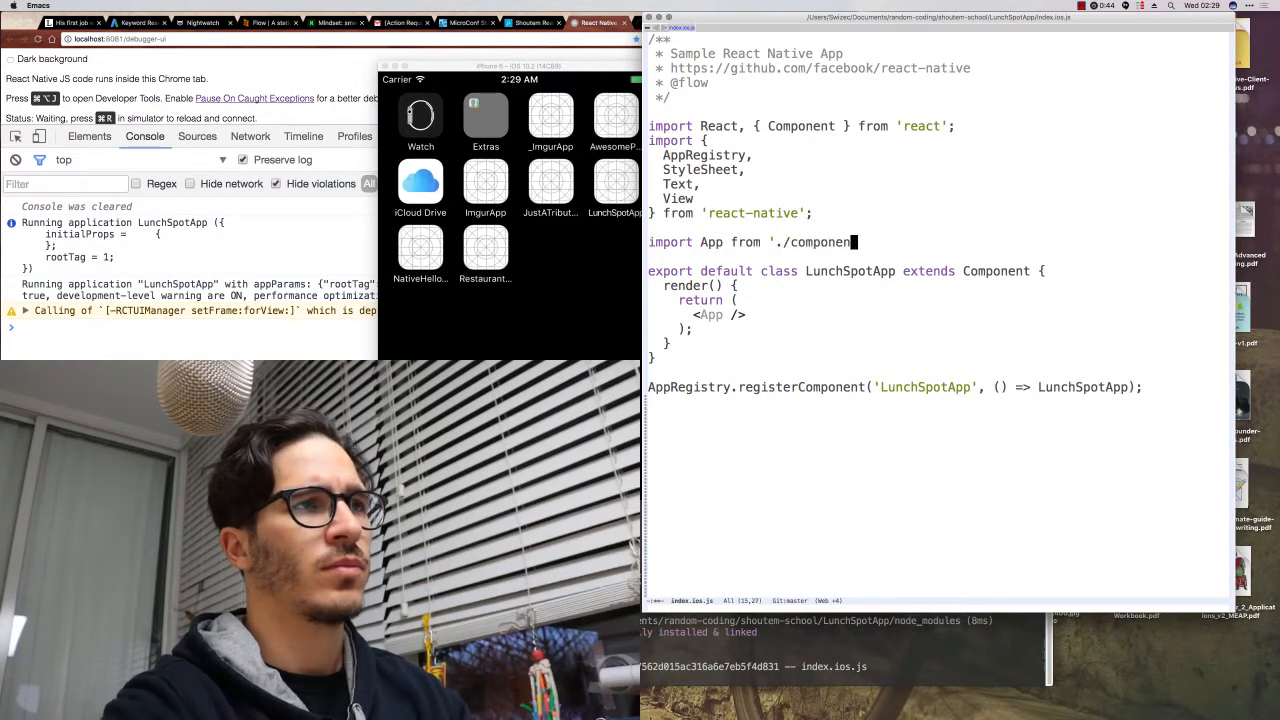
pyautogui.write("ts/App';")
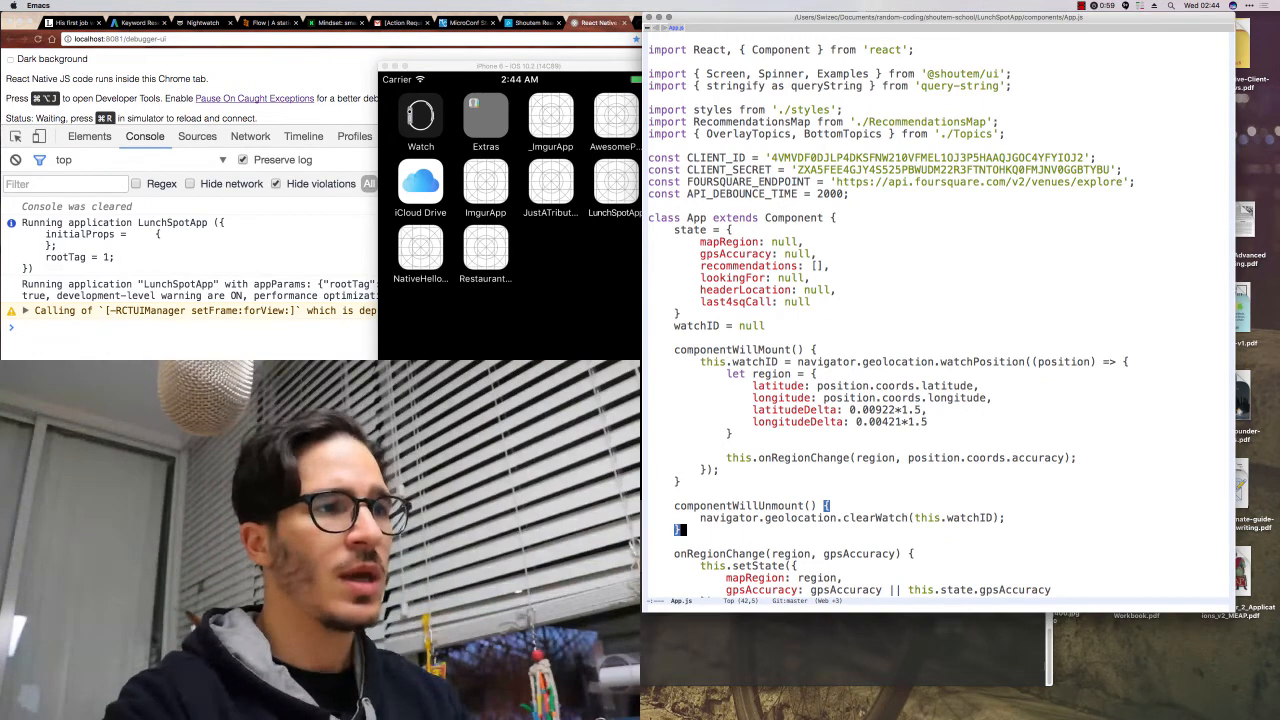
# - Scroll down through App.js past the lifecycle methods to the render method
pyautogui.scroll(-3)
pyautogui.write('re')
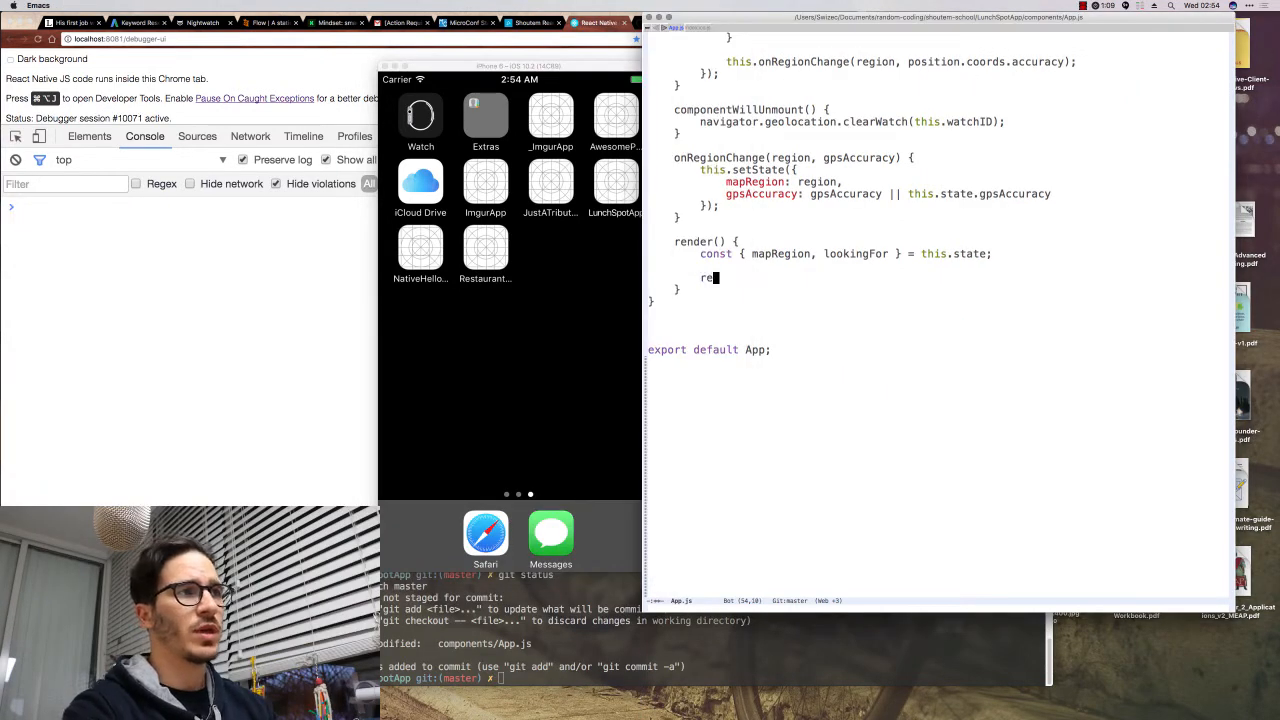
# - Return a <Screen> with a <Text> showing {mapRegion.latitude}, {mapRegion.longitude}
pyautogui.write('turn (')
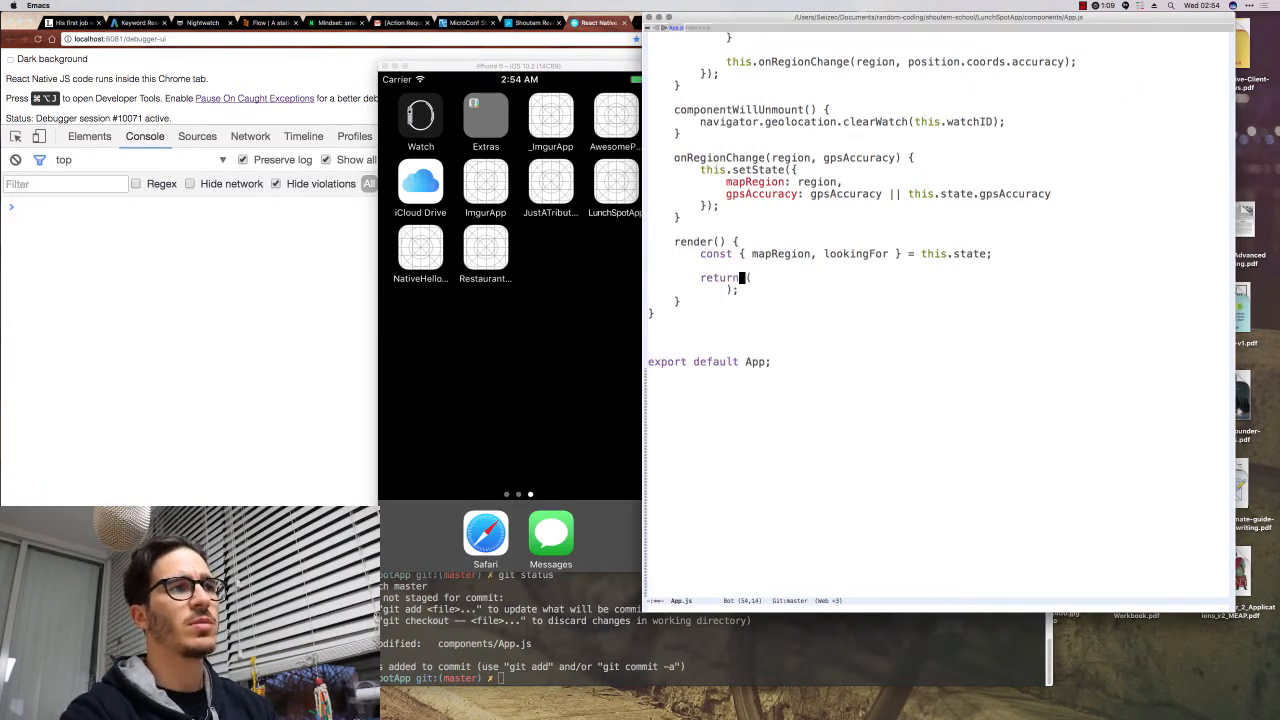
pyautogui.write('<Screen>')
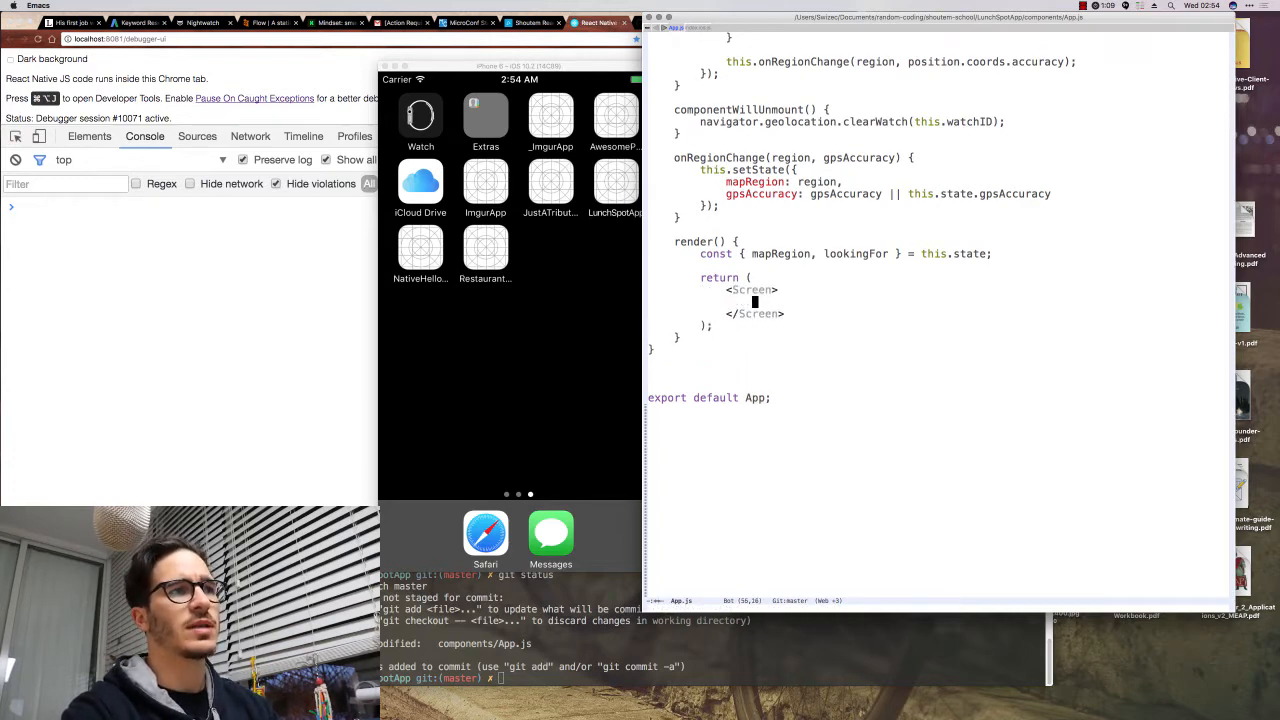
pyautogui.write('<Text>')
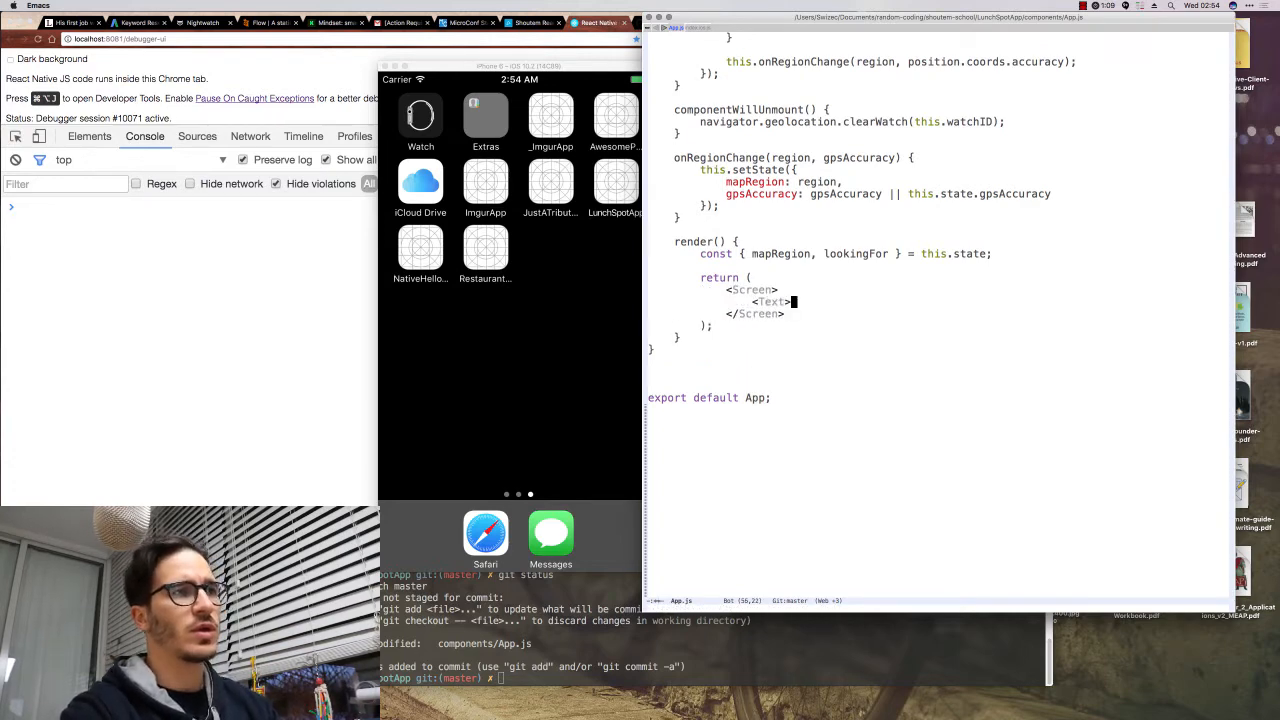
pyautogui.write('{mapRegio')
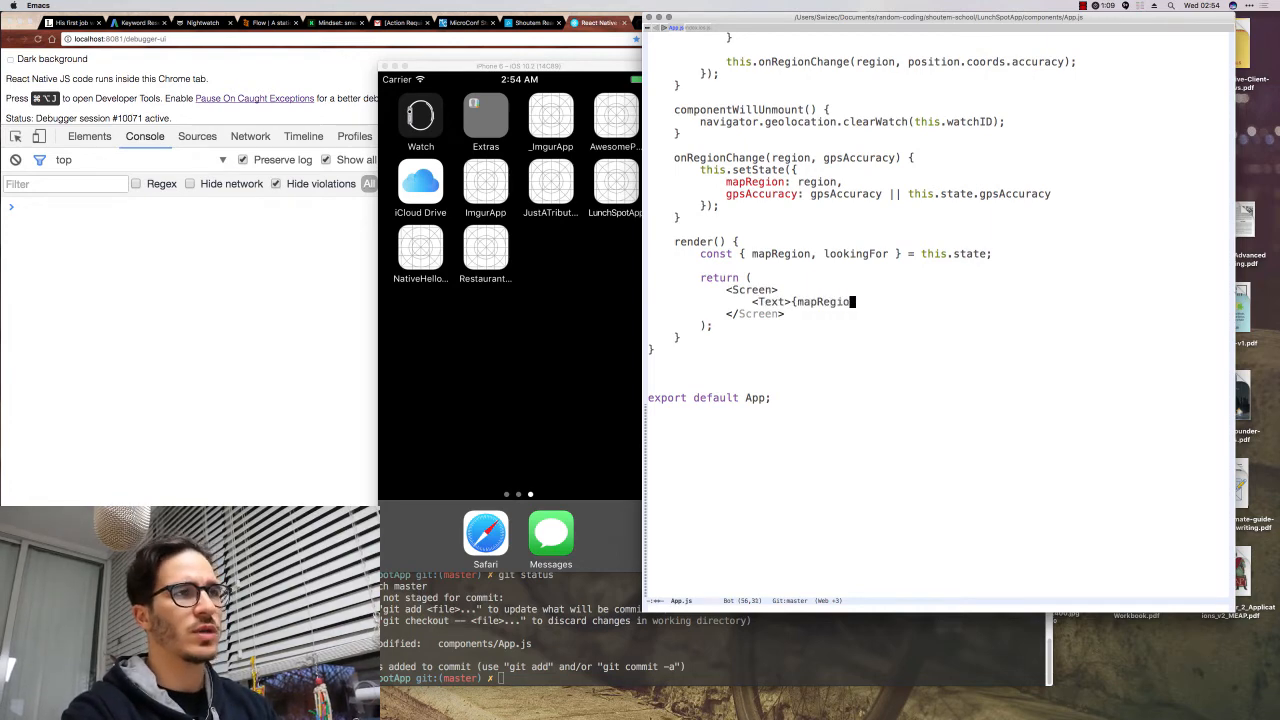
pyautogui.write('.la')
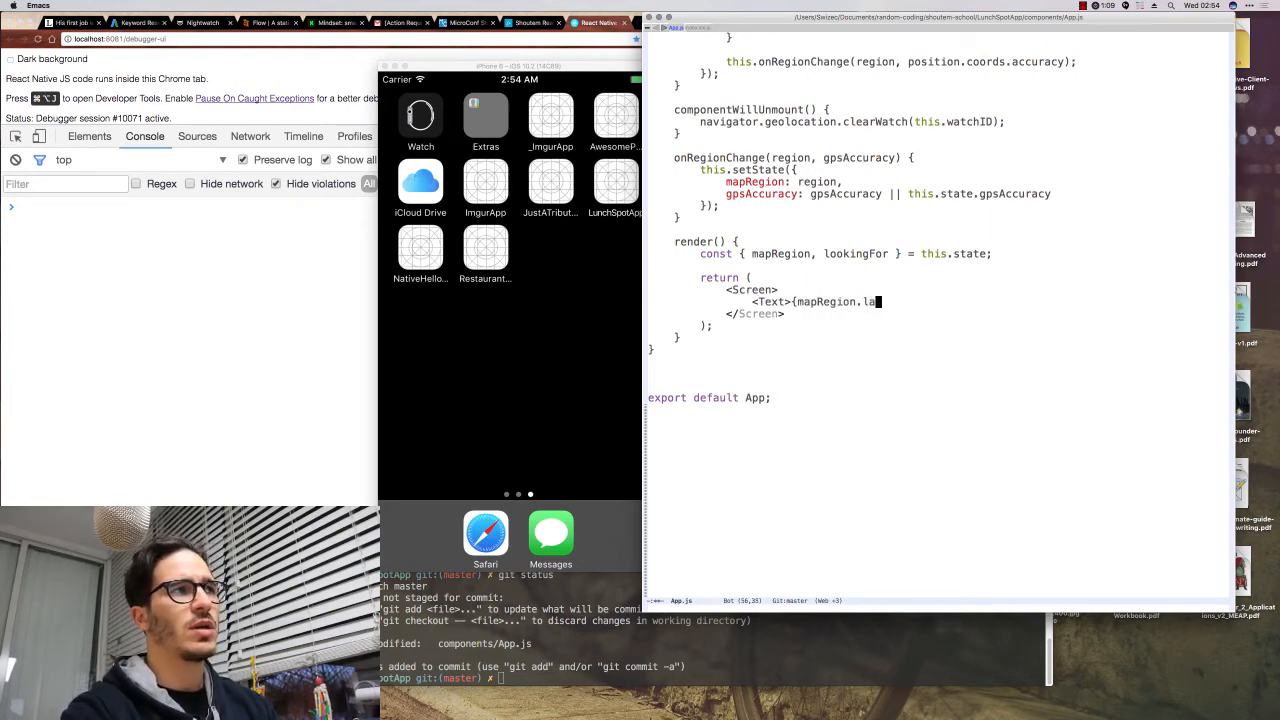
pyautogui.write('titude}, {mapRegion.longitude}</Text>')
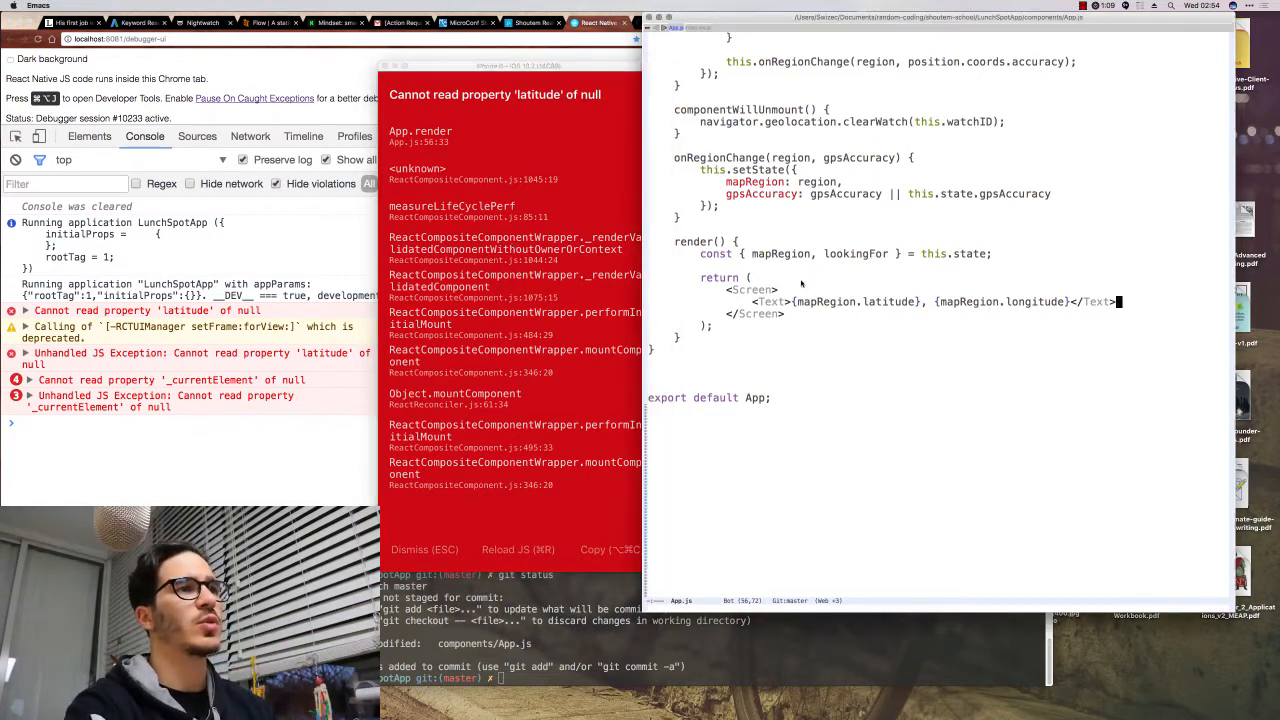
# - Render coordinates in <Screen style={styles.centered}> if mapRegion exists, else a <Screen> with <Spinner />
pyautogui.write('if (')
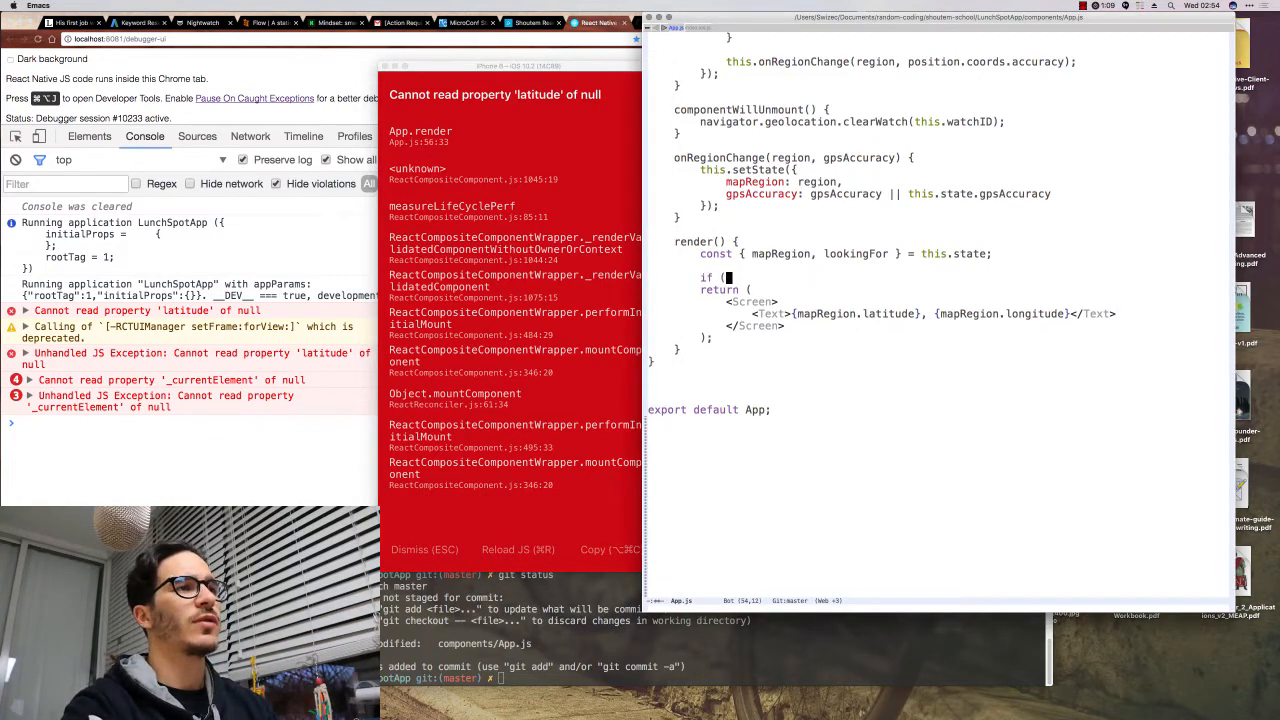
pyautogui.write('apRE')
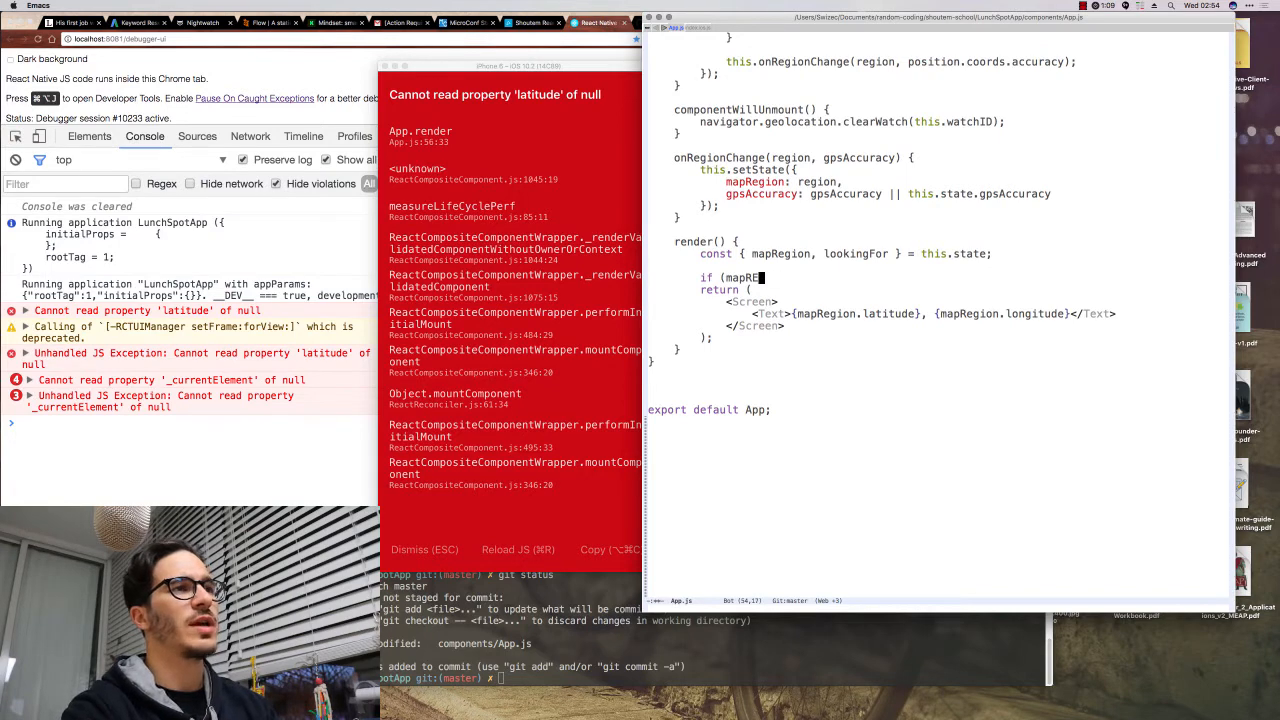
pyautogui.write('}else{')
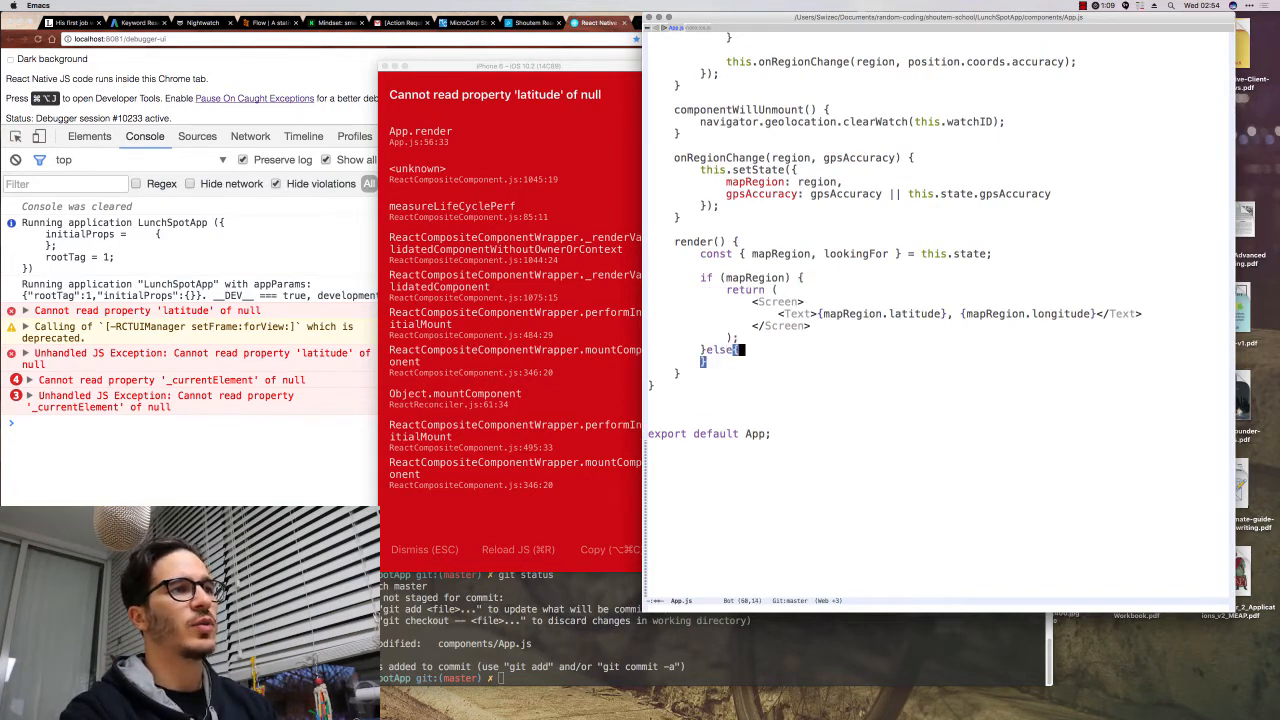
pyautogui.write('<Screen>')
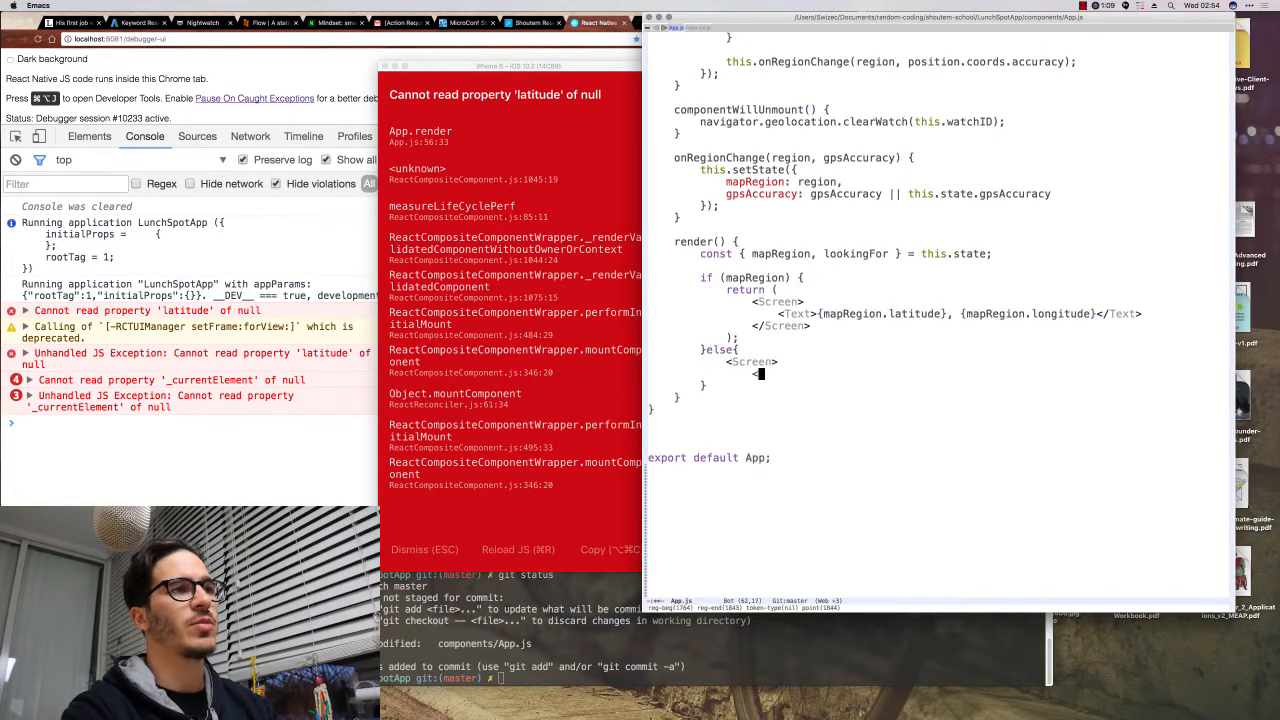
pyautogui.write('Spinner />')
pyautogui.write(');')
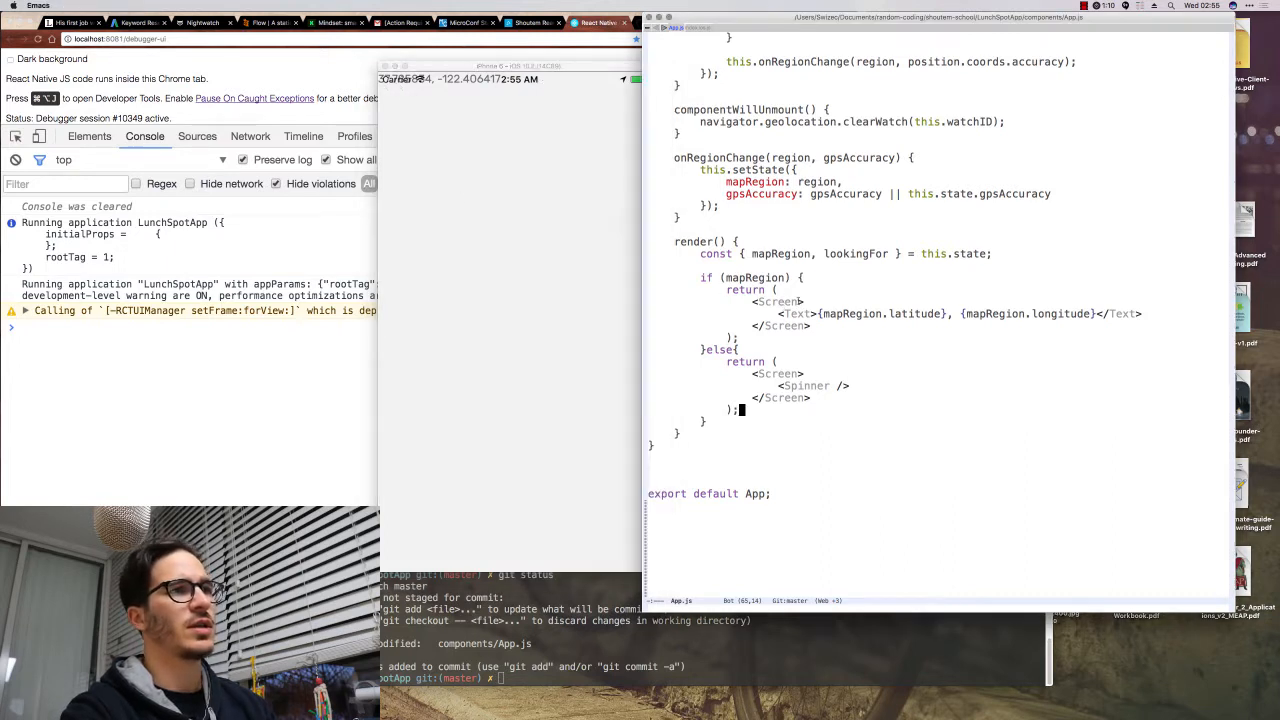
pyautogui.write('style=""')
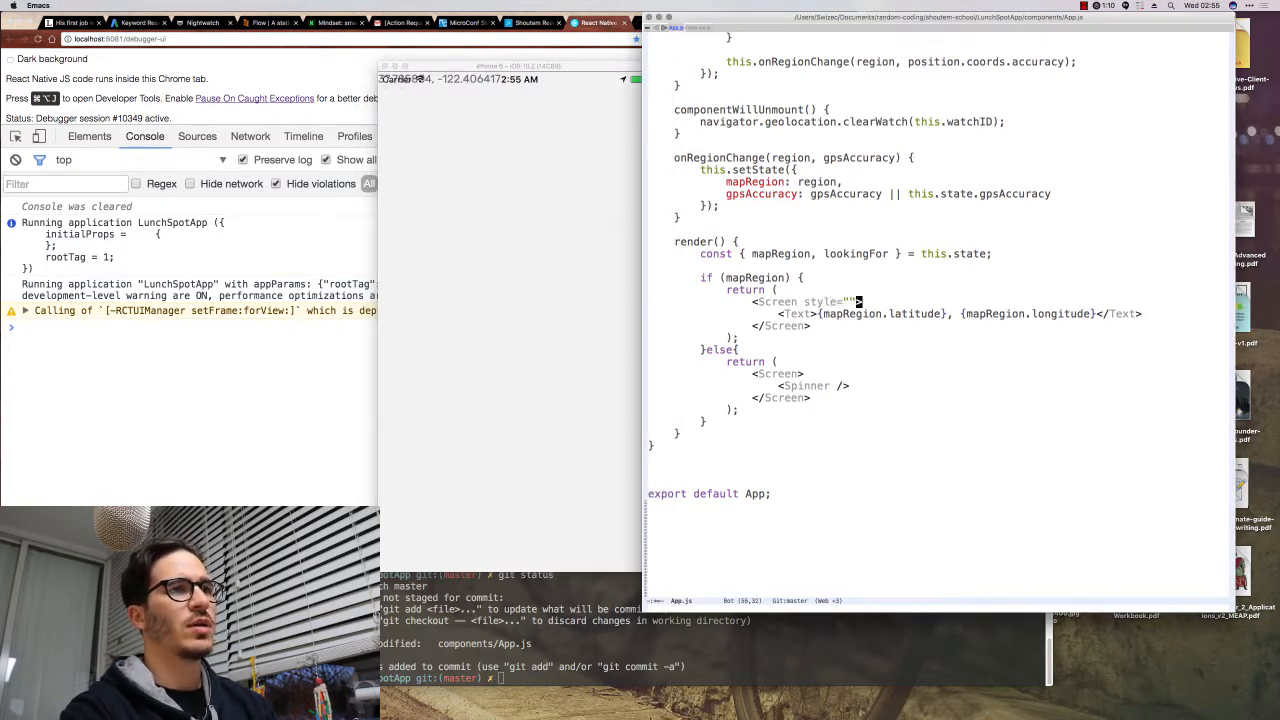
pyautogui.write('styles.fu')
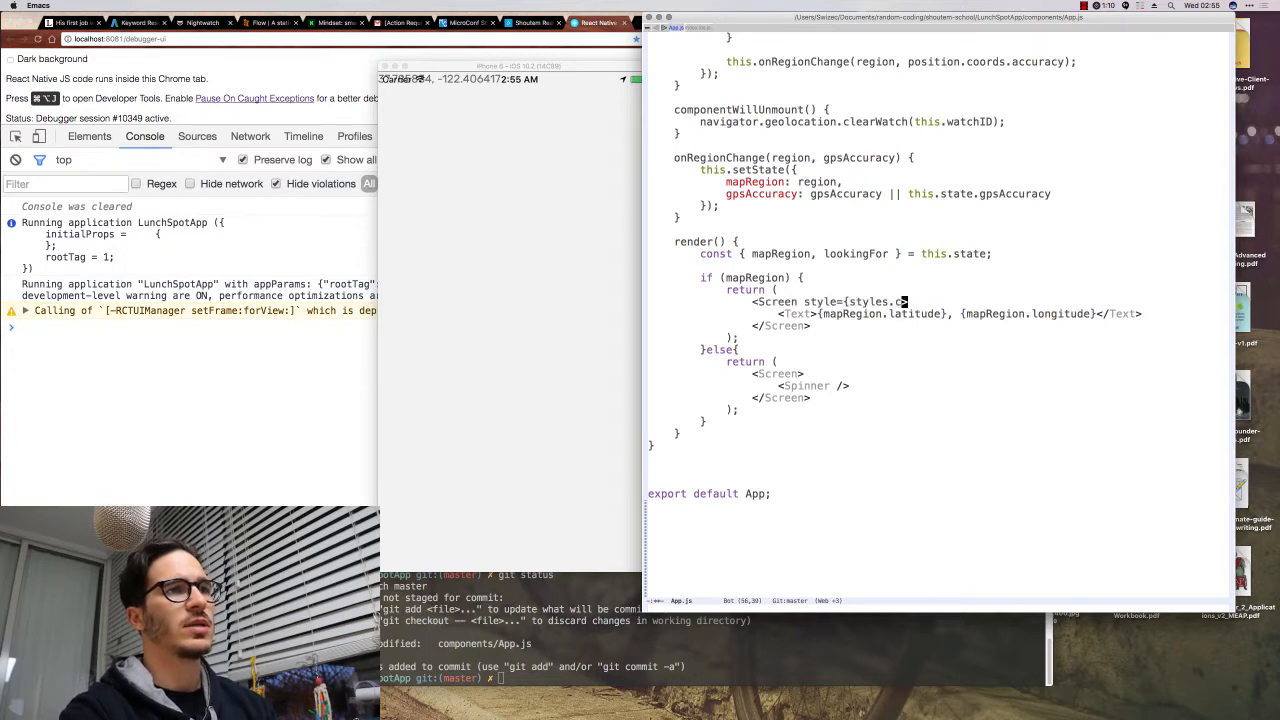
pyautogui.write('entered}')
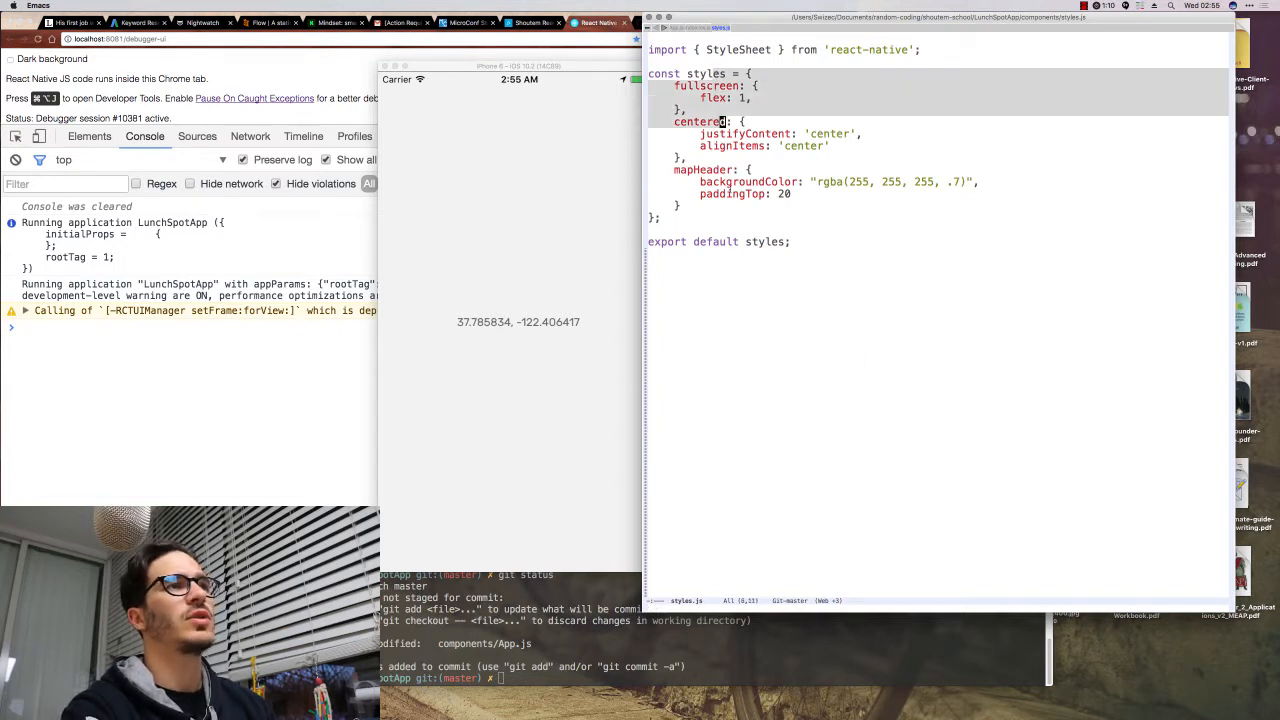
# - Focus the Simulator and choose a moving route under Debug > Location so coordinates update live
pyautogui.click(728, 192)
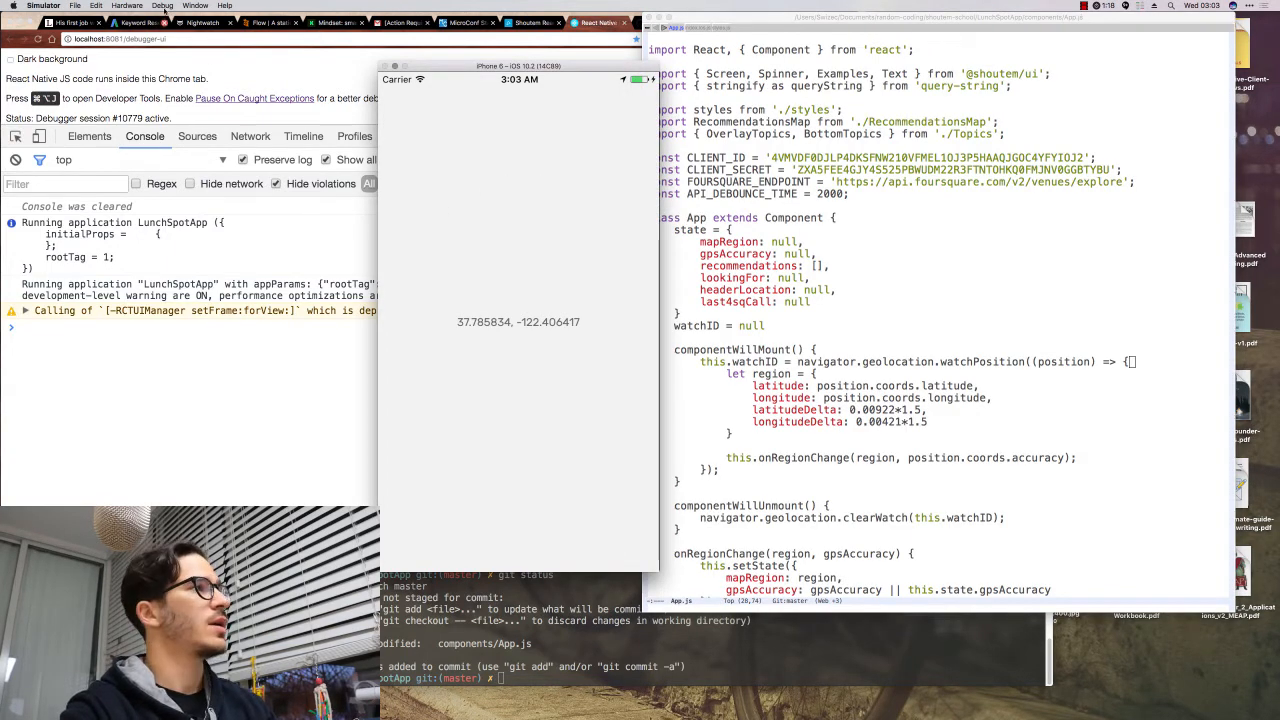
pyautogui.click(164, 6)
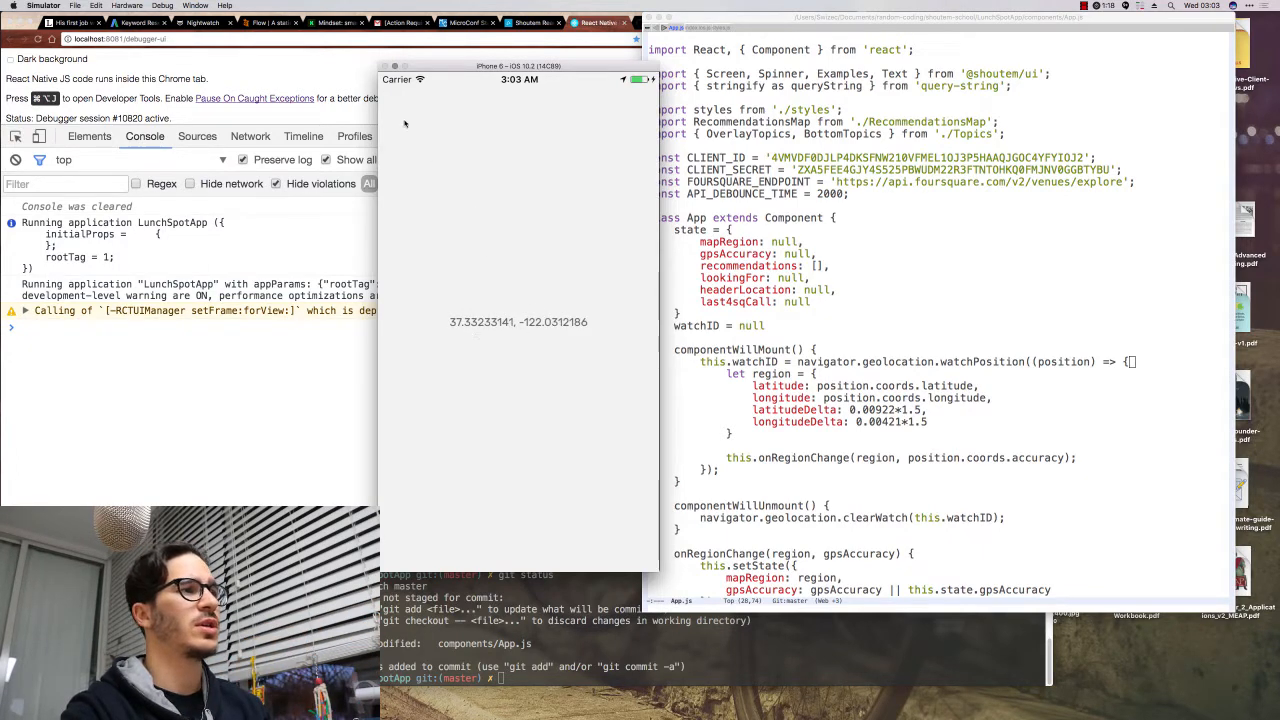
pyautogui.click(162, 6)
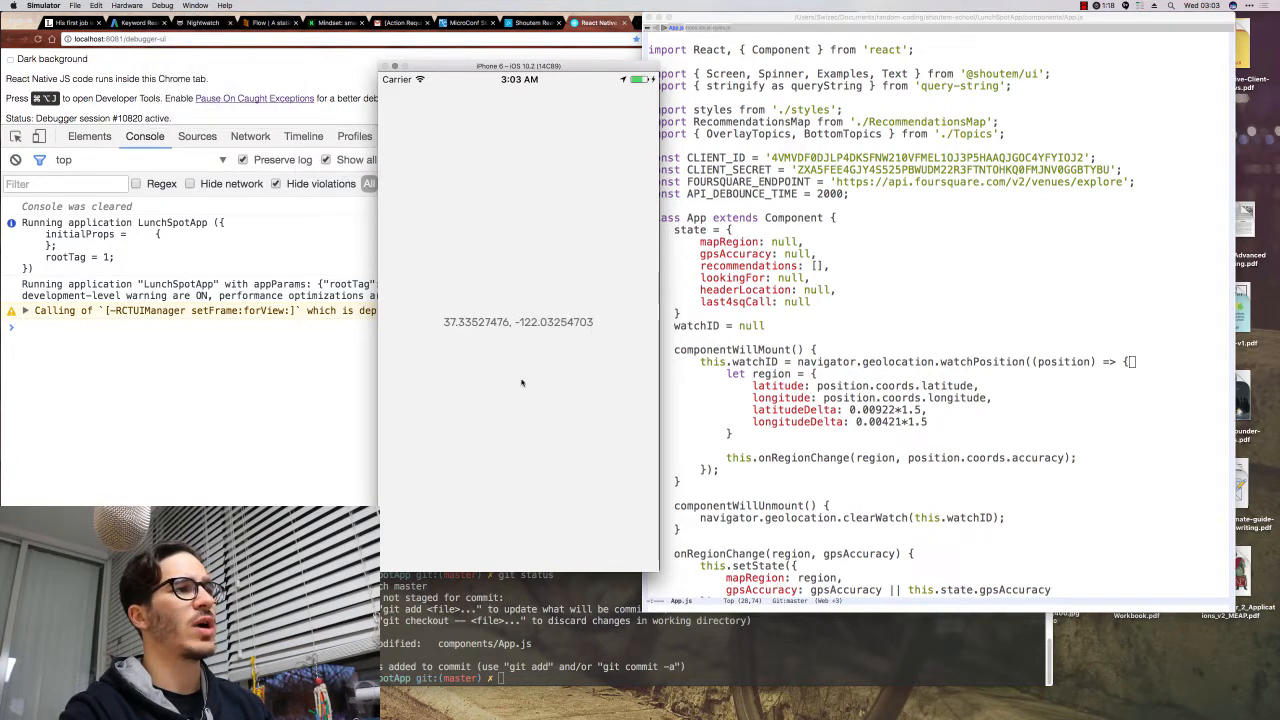
pyautogui.moveTo(512, 420)
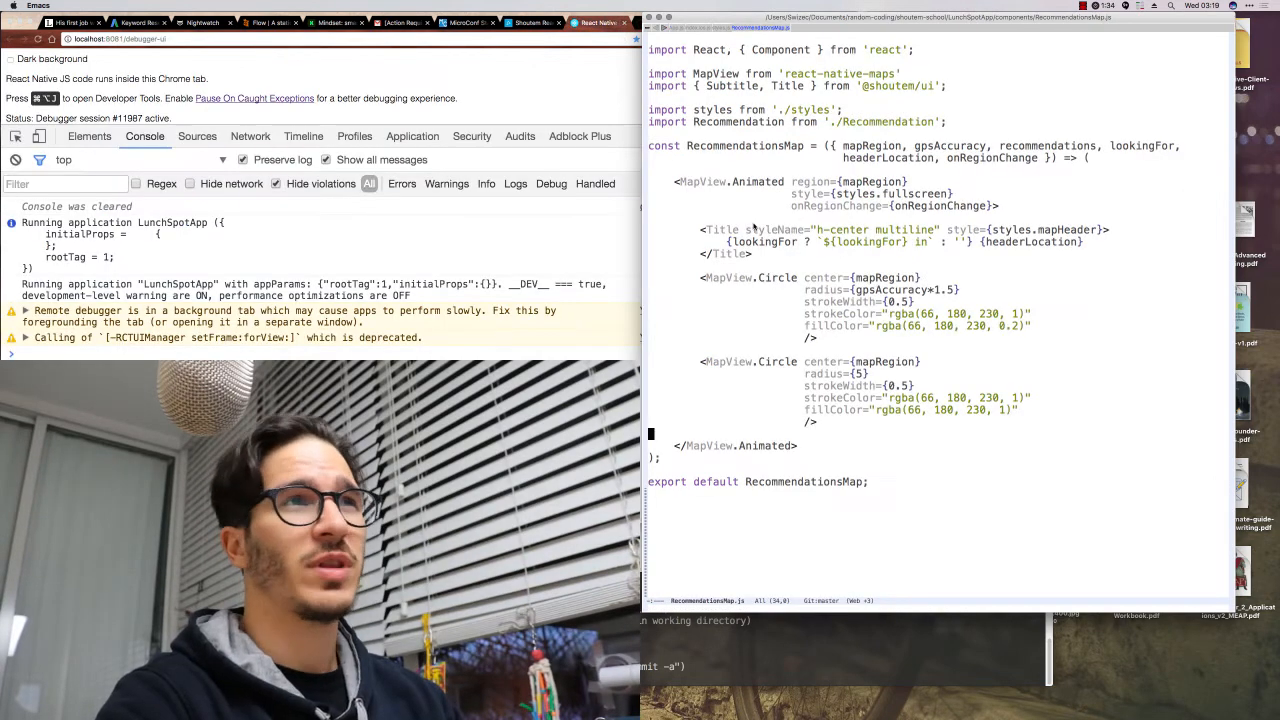
# - Switch Emacs back to the App.js buffer with the GitHub reference App.js alongside in Chrome
pyautogui.click(660, 50)
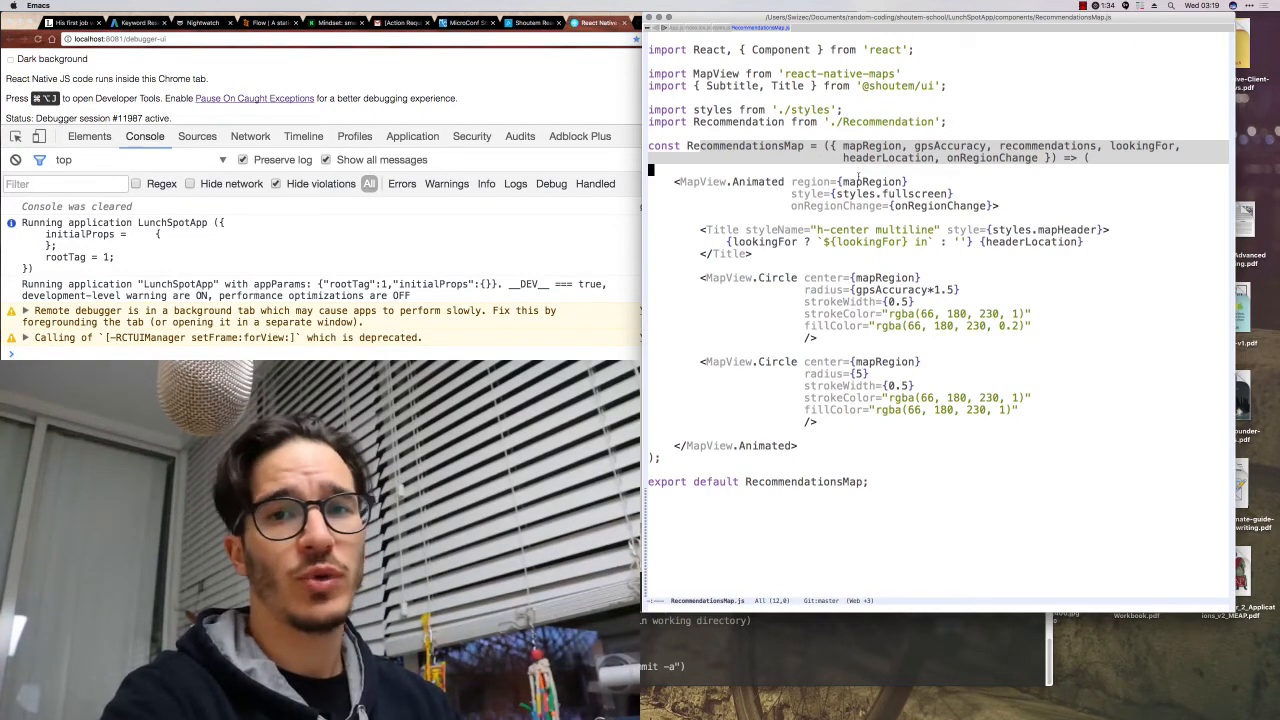
pyautogui.click(948, 192)
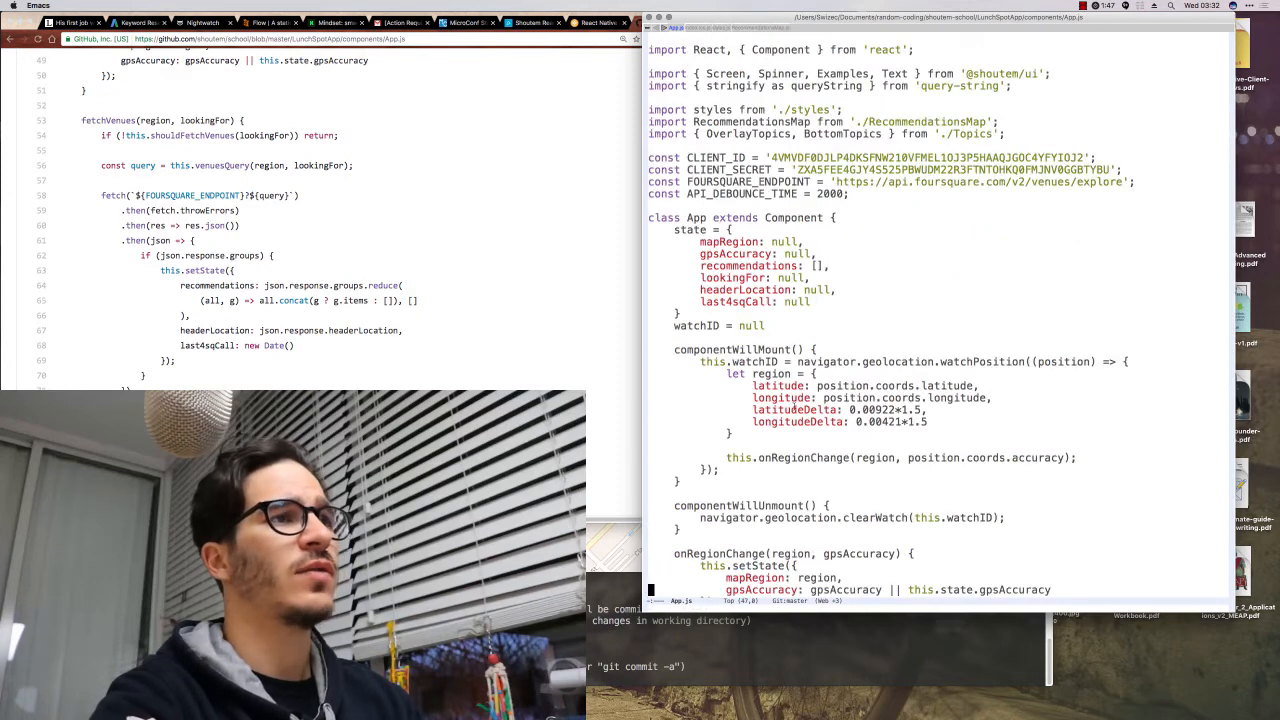
# - Scroll down to check the pasted fetchVenues method in App.js
pyautogui.scroll(-3)
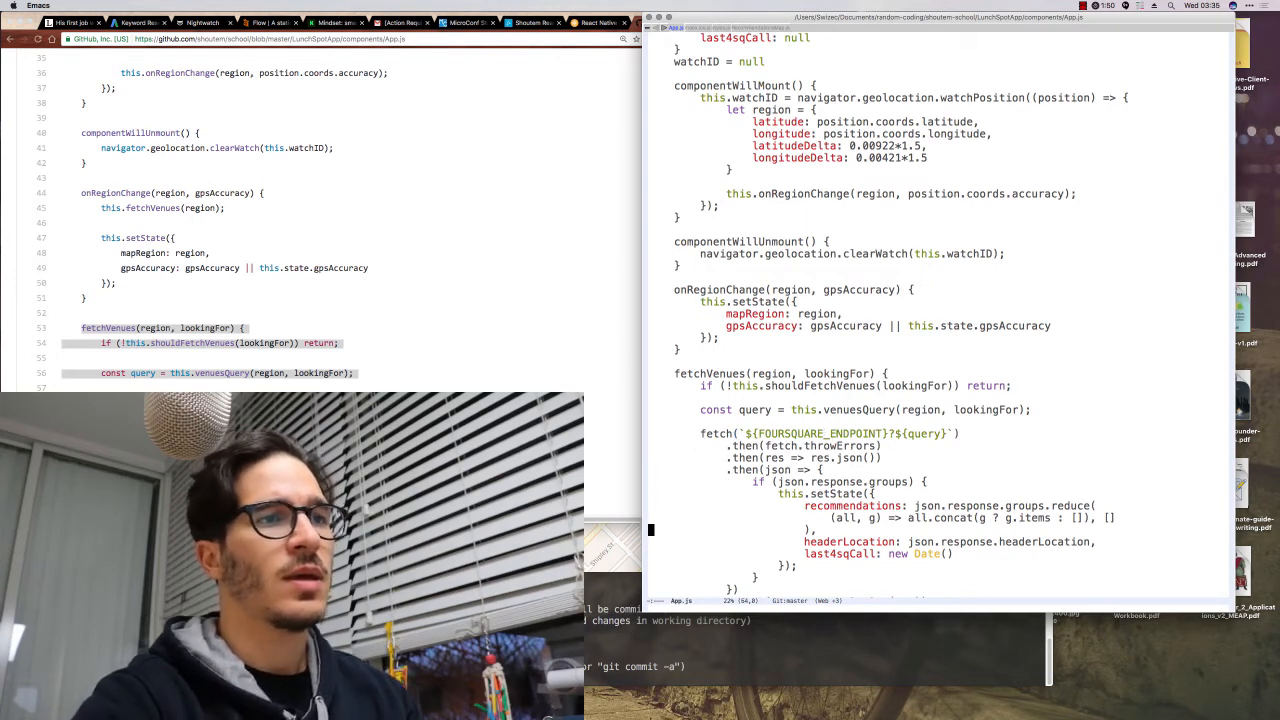
# - Scroll down to review the added shouldFetchVenues and venuesQuery helpers in App.js
pyautogui.scroll(-3)
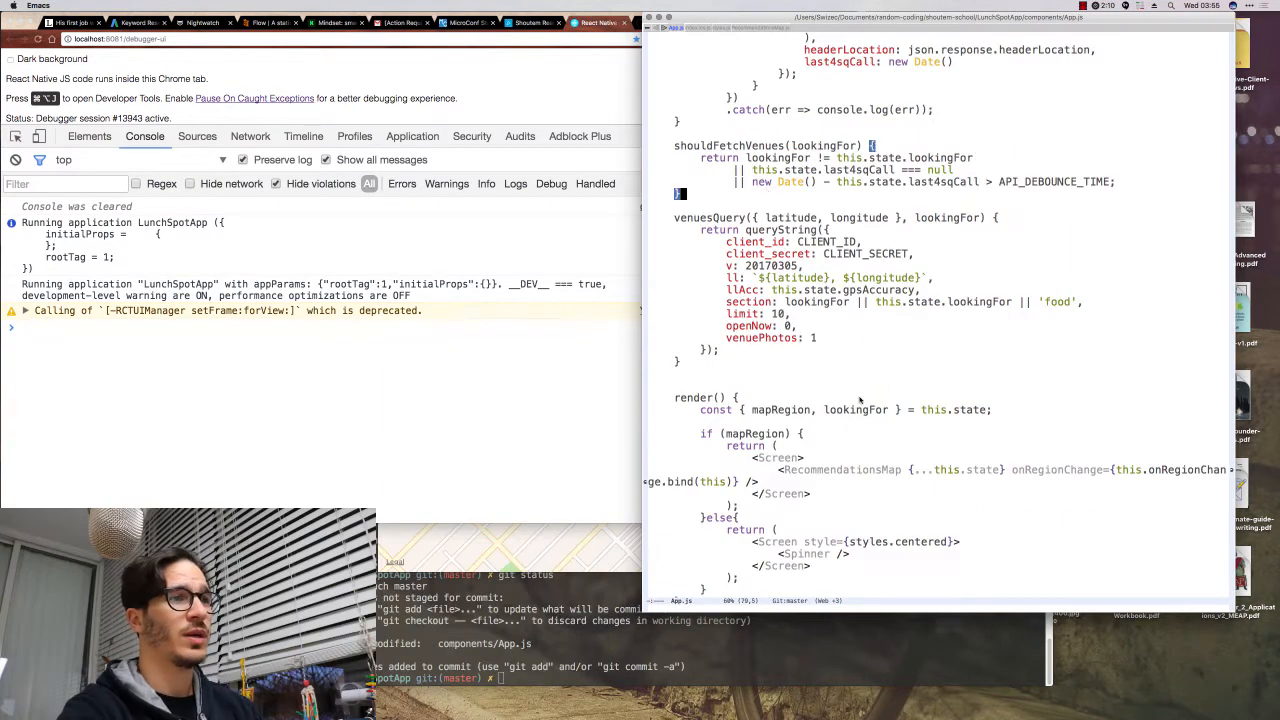
# - Log this.state.recommendations in render and call this.fetchVenues(region, gpsAccuracy) in onRegionChange
pyautogui.write('console')
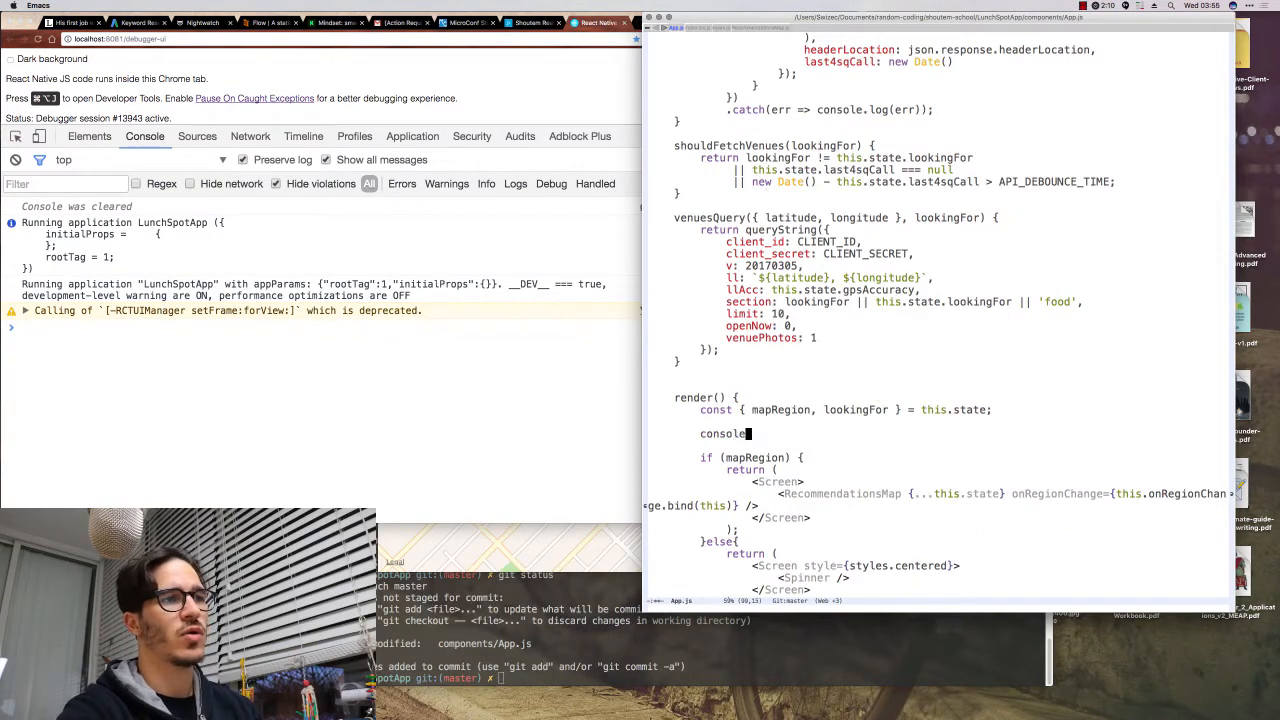
pyautogui.write('.log(this.state.recommendations);')
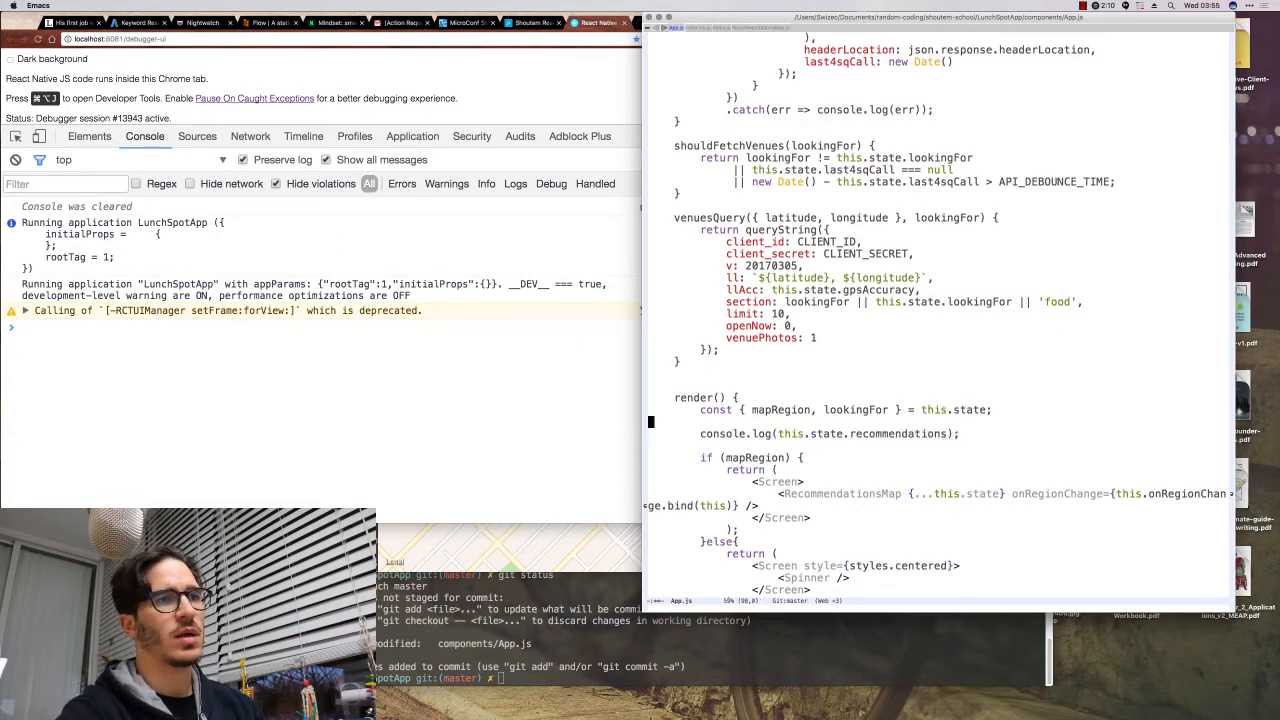
pyautogui.scroll(3)
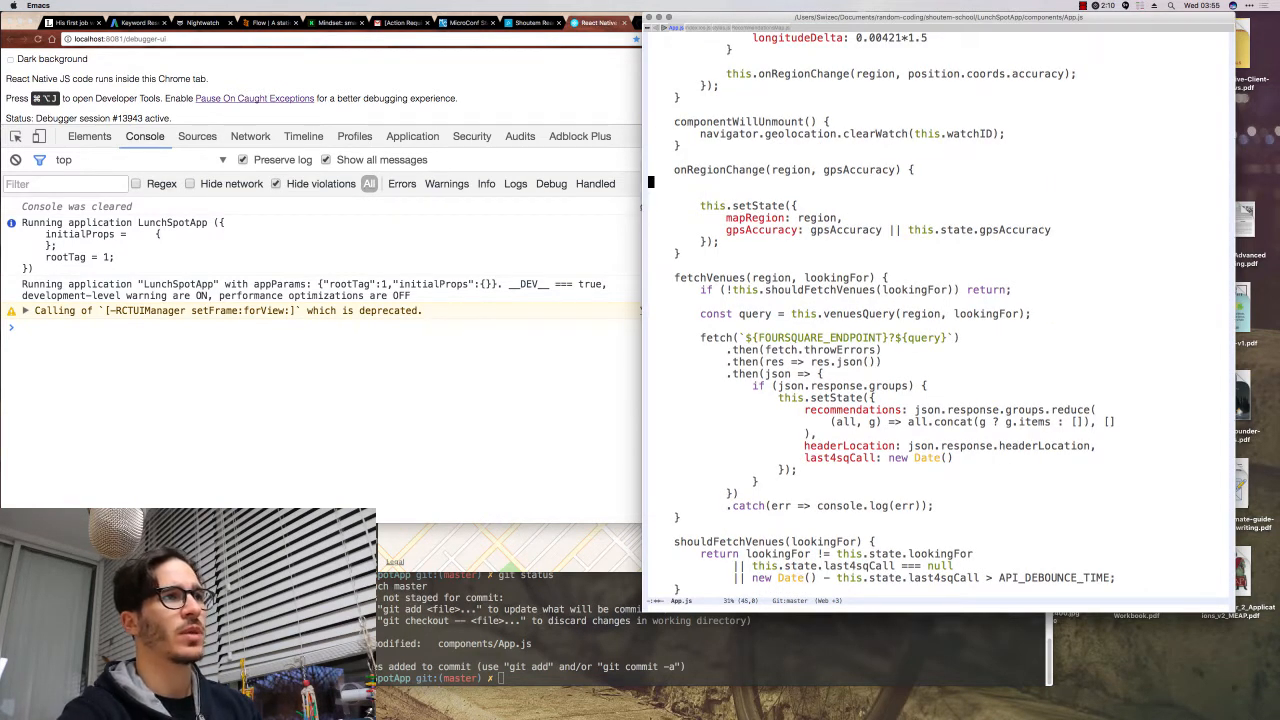
pyautogui.write('this.fetchVenues(region, gpsAccuracy);')
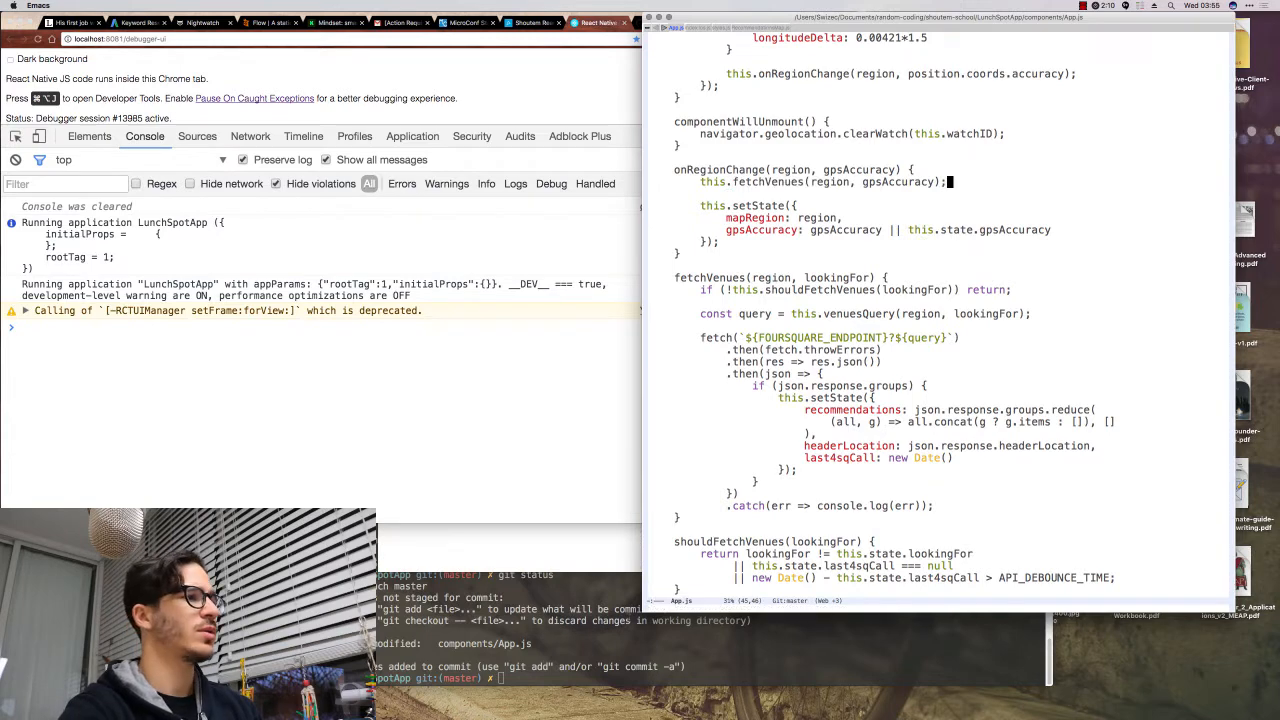
pyautogui.click(16, 160)
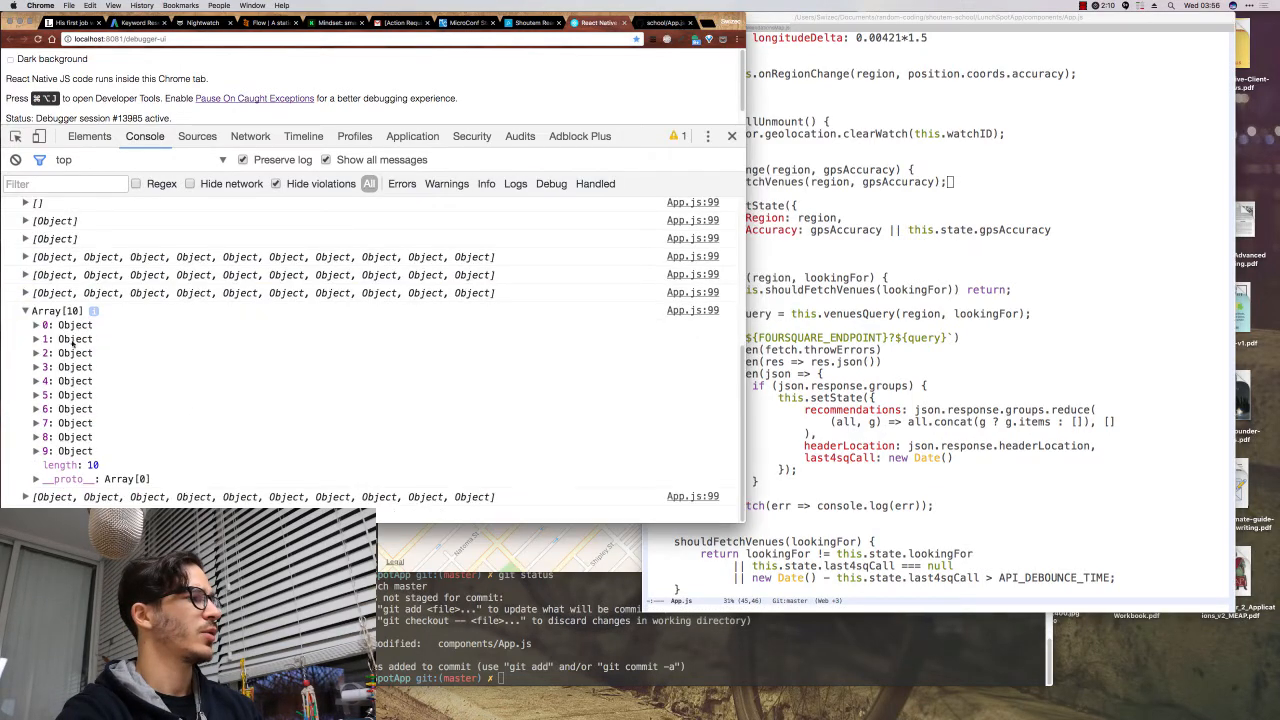
# - Expand a logged recommendation's reasons, tips and venue details such as Cocobang rated 8.5
pyautogui.click(36, 340)
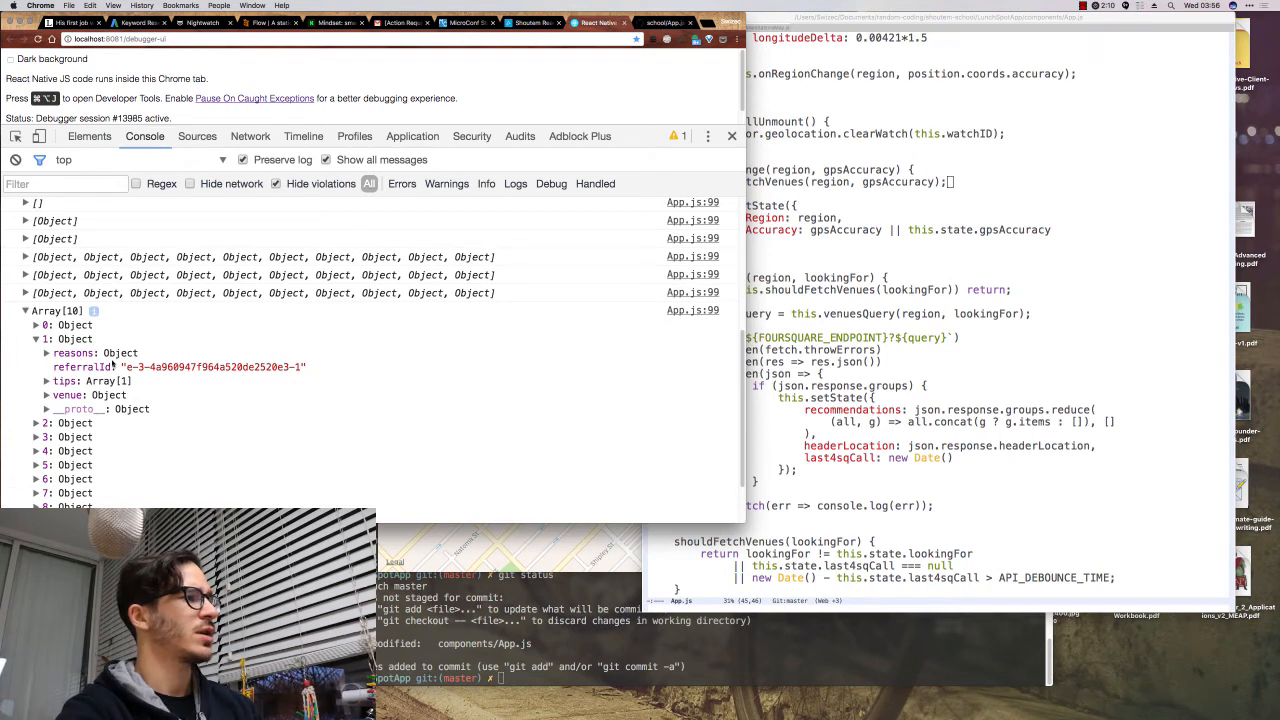
pyautogui.click(46, 352)
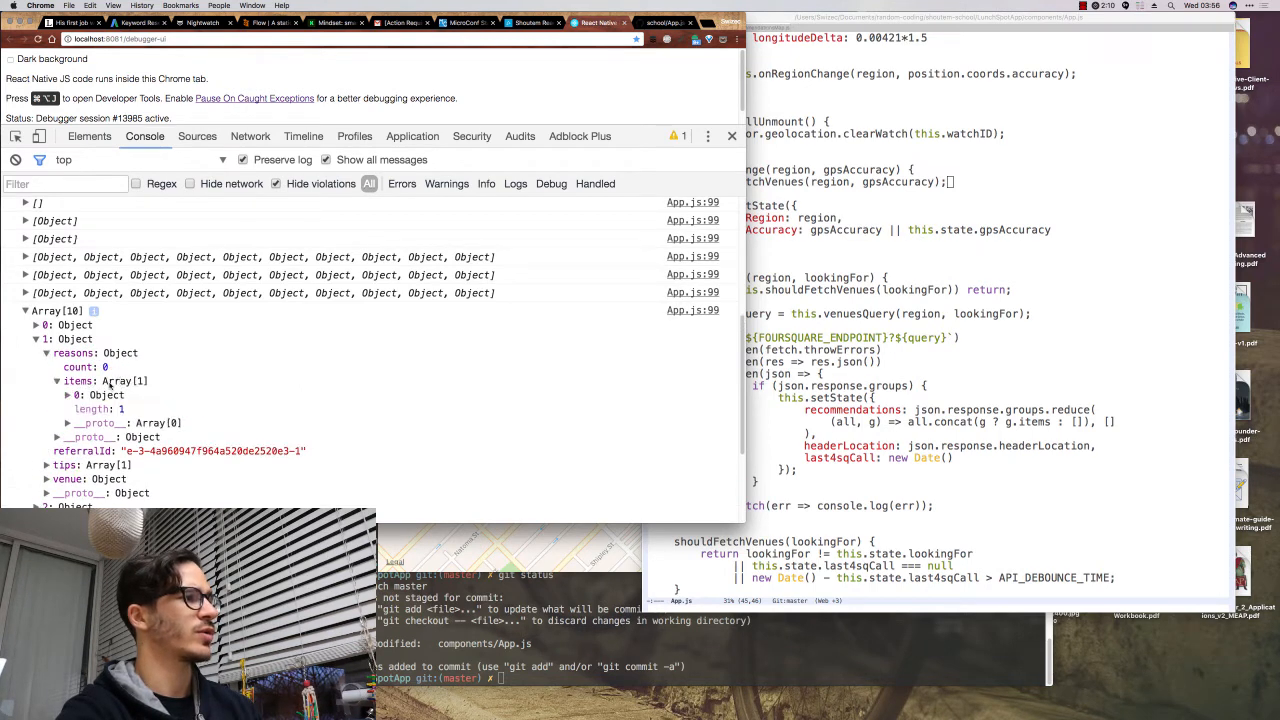
pyautogui.click(68, 422)
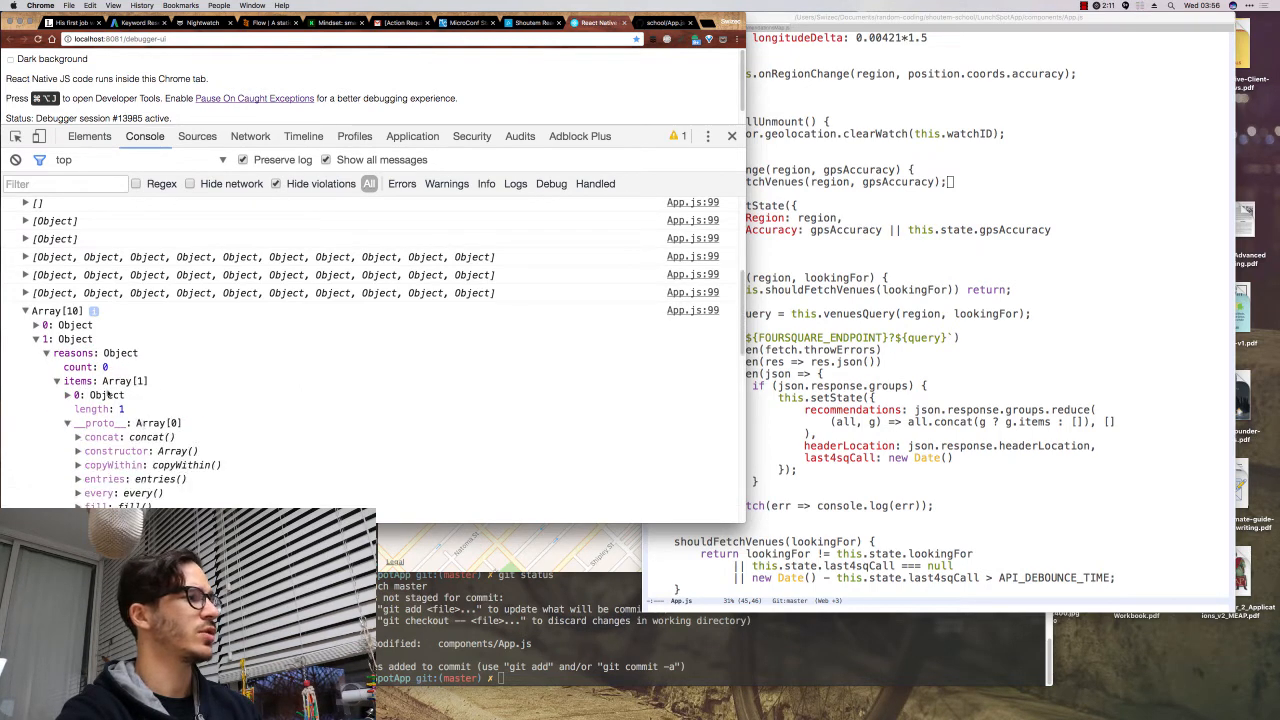
pyautogui.click(36, 338)
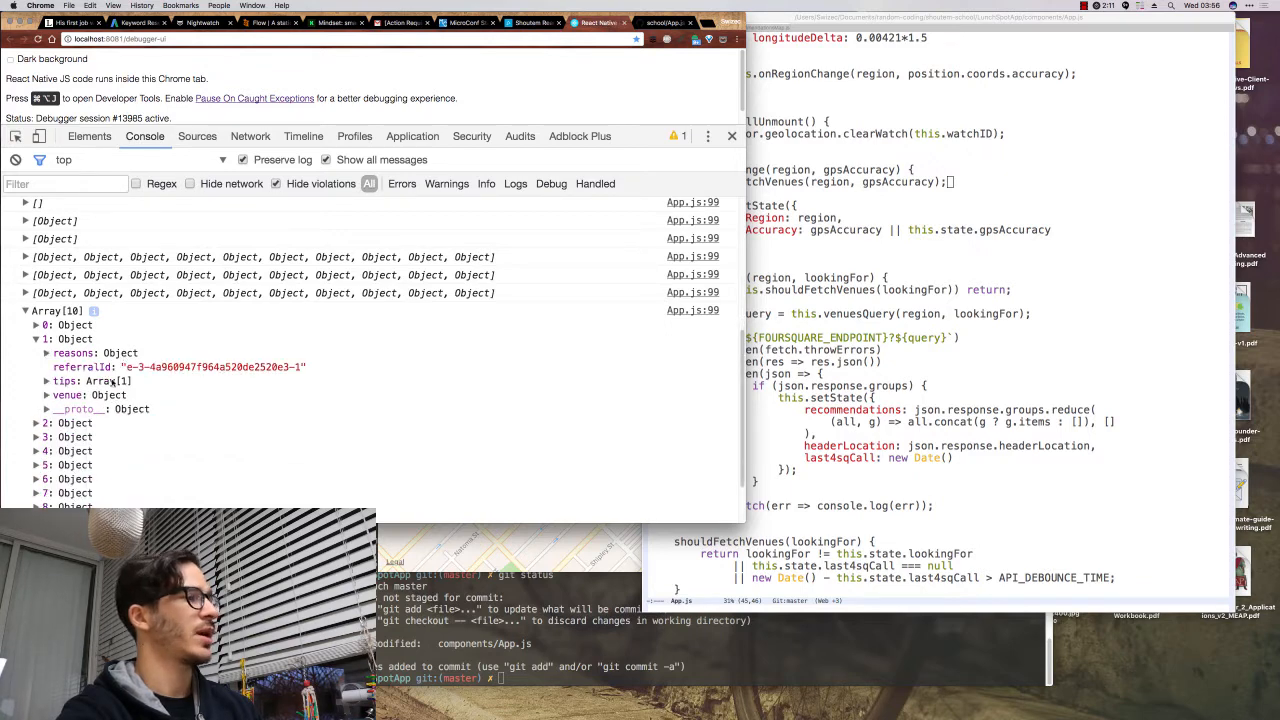
pyautogui.click(64, 380)
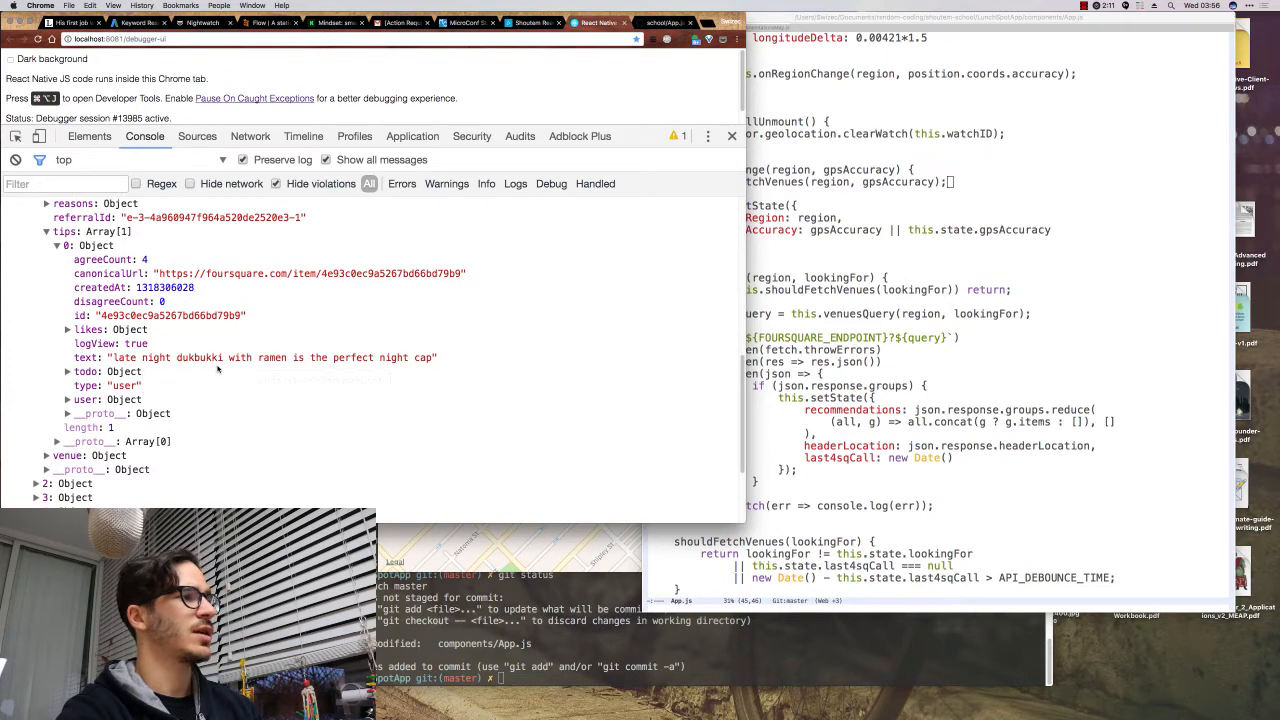
pyautogui.moveTo(356, 356)
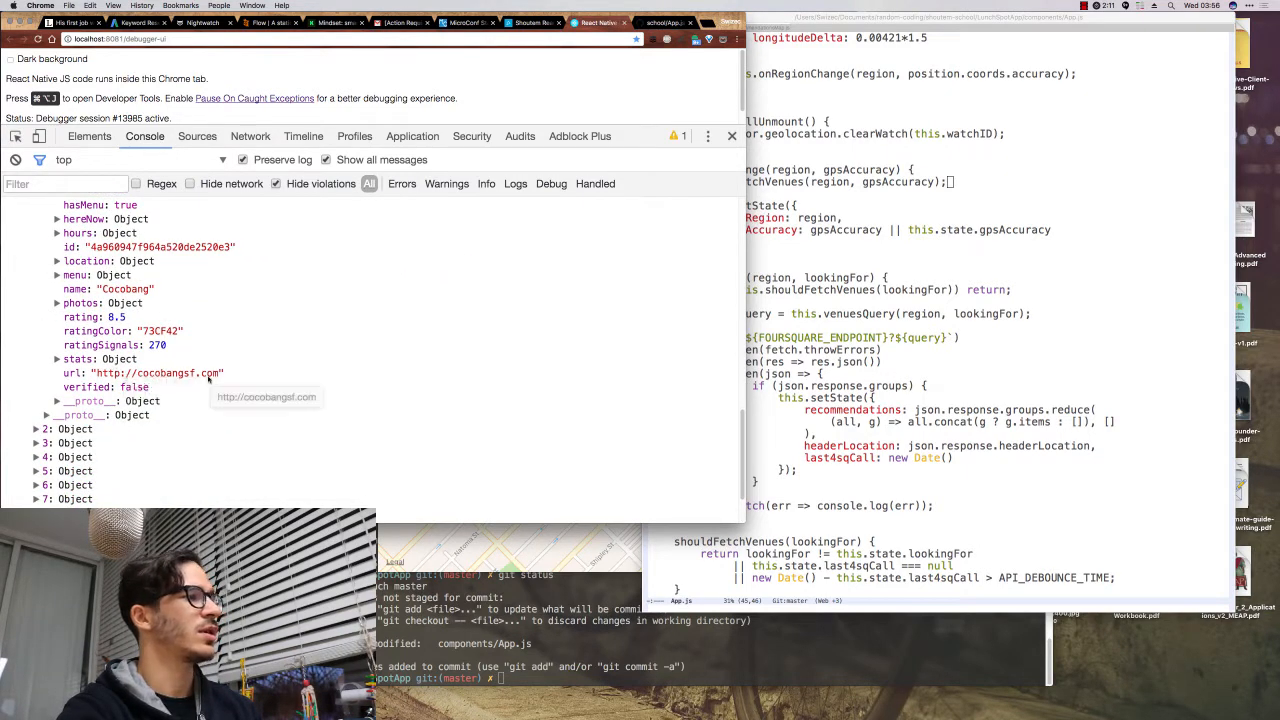
pyautogui.click(58, 304)
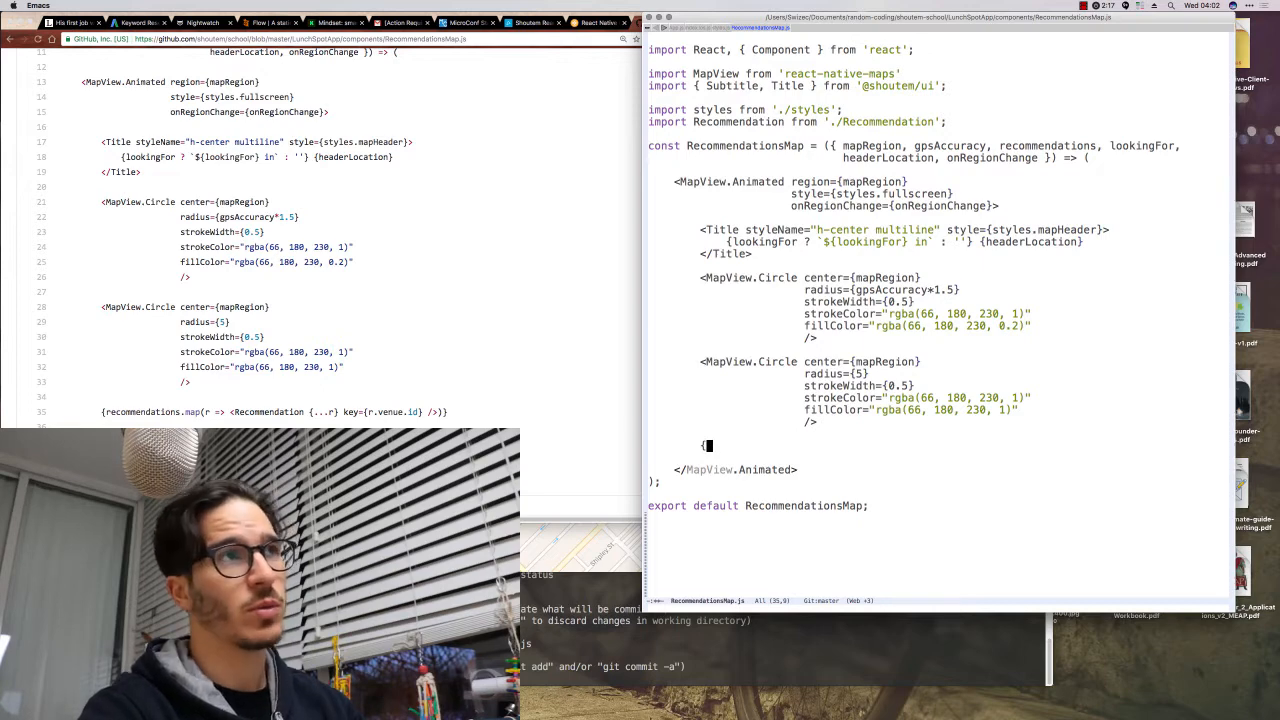
# - Write recommendations.map(r => <Recommendation {...r} key={r...} />) inside MapView.Animated
pyautogui.write('recommendations')
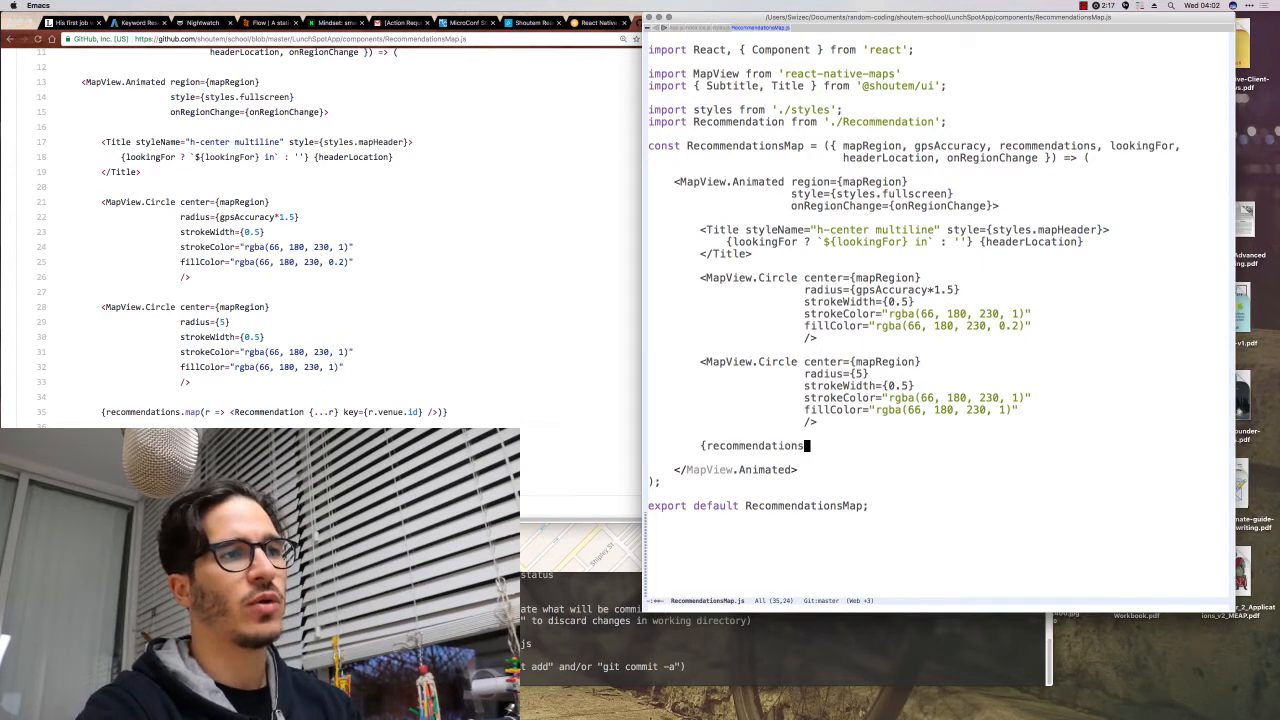
pyautogui.write('.map(r =')
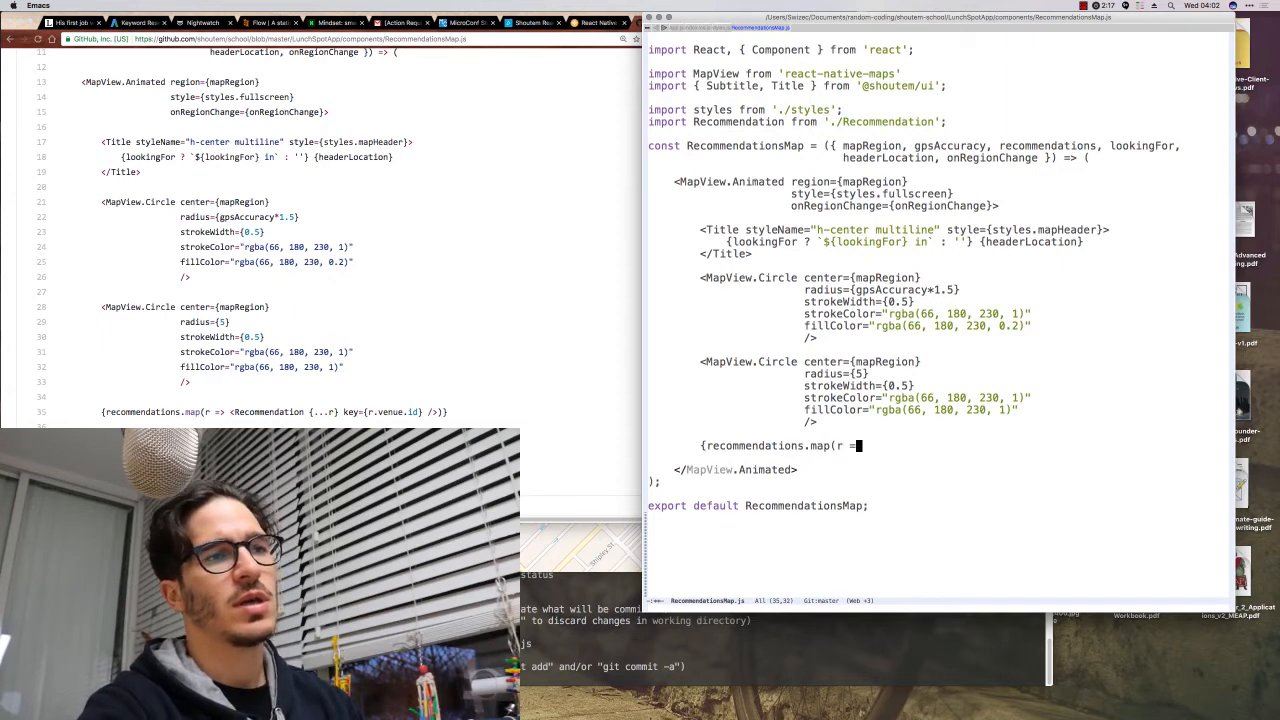
pyautogui.write('<Recommendation {')
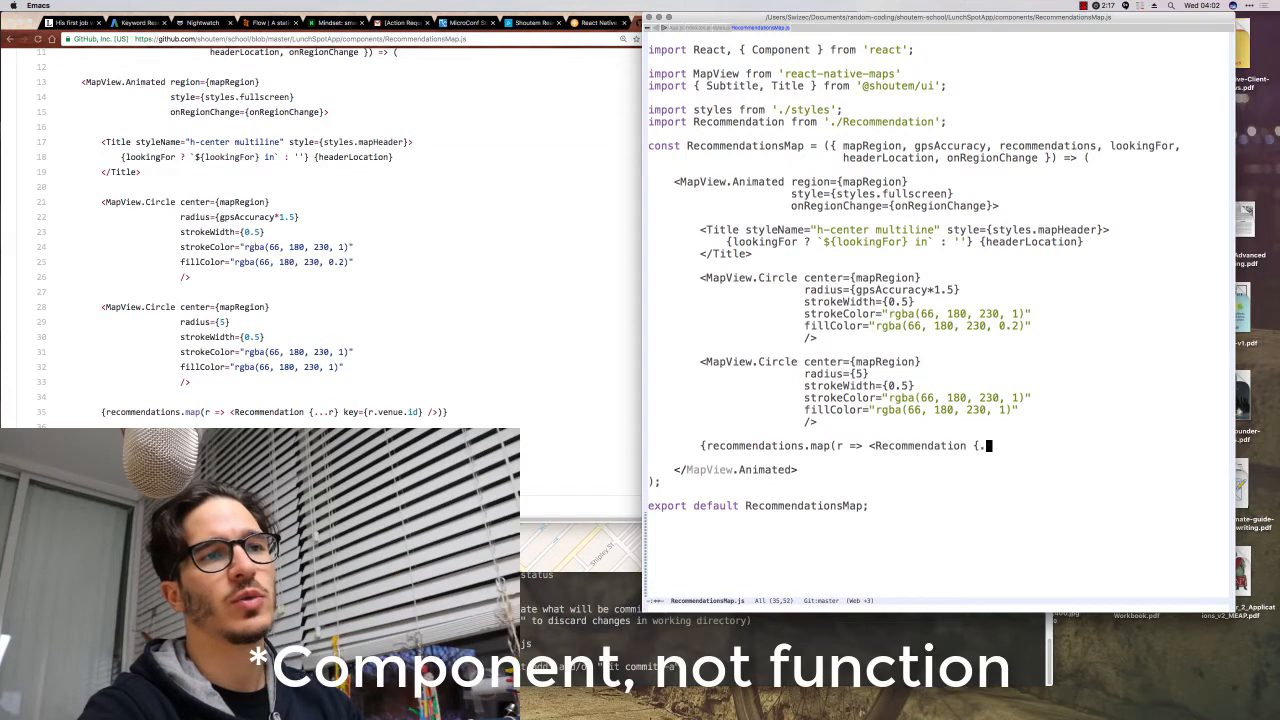
pyautogui.write('...r}')
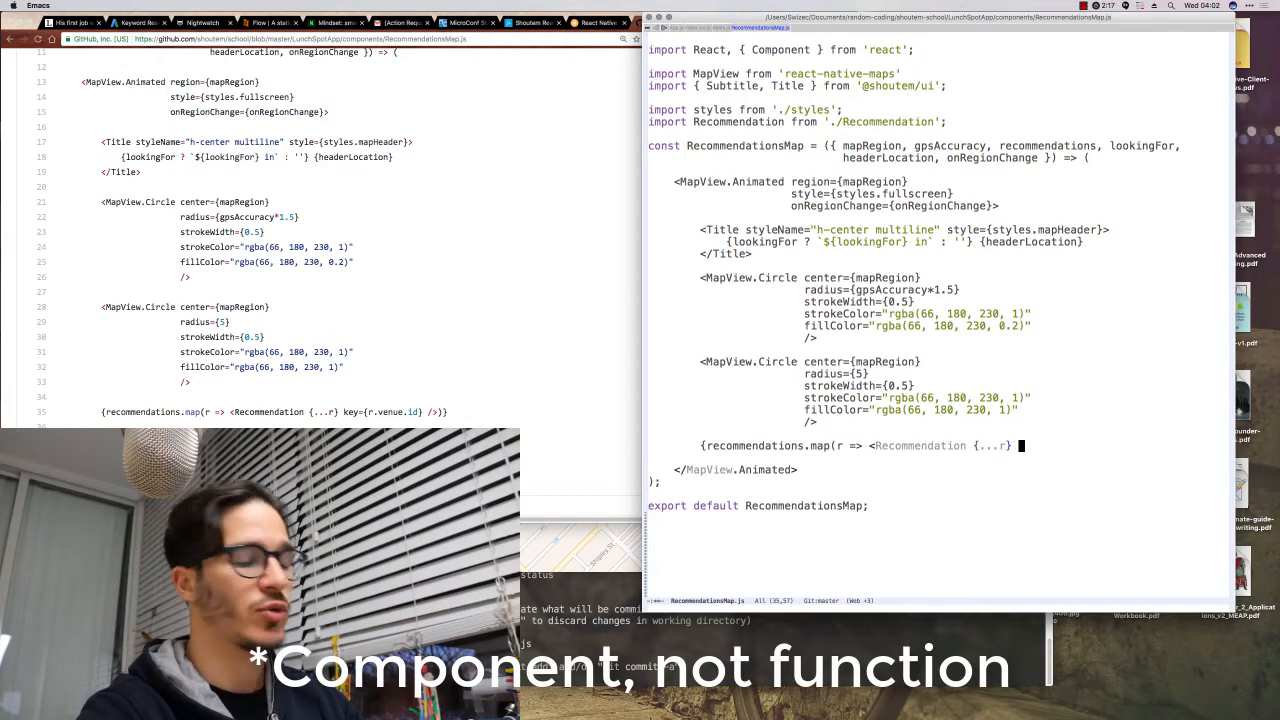
pyautogui.write('key=')
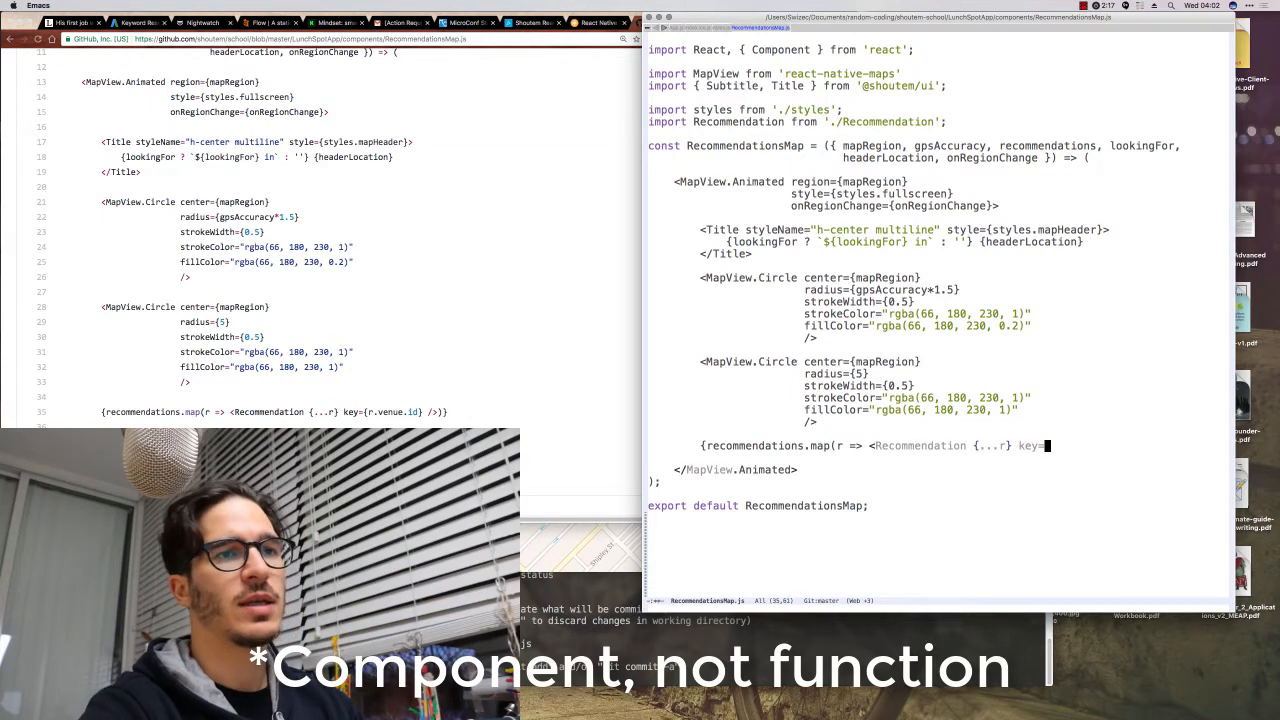
pyautogui.write('{} />')
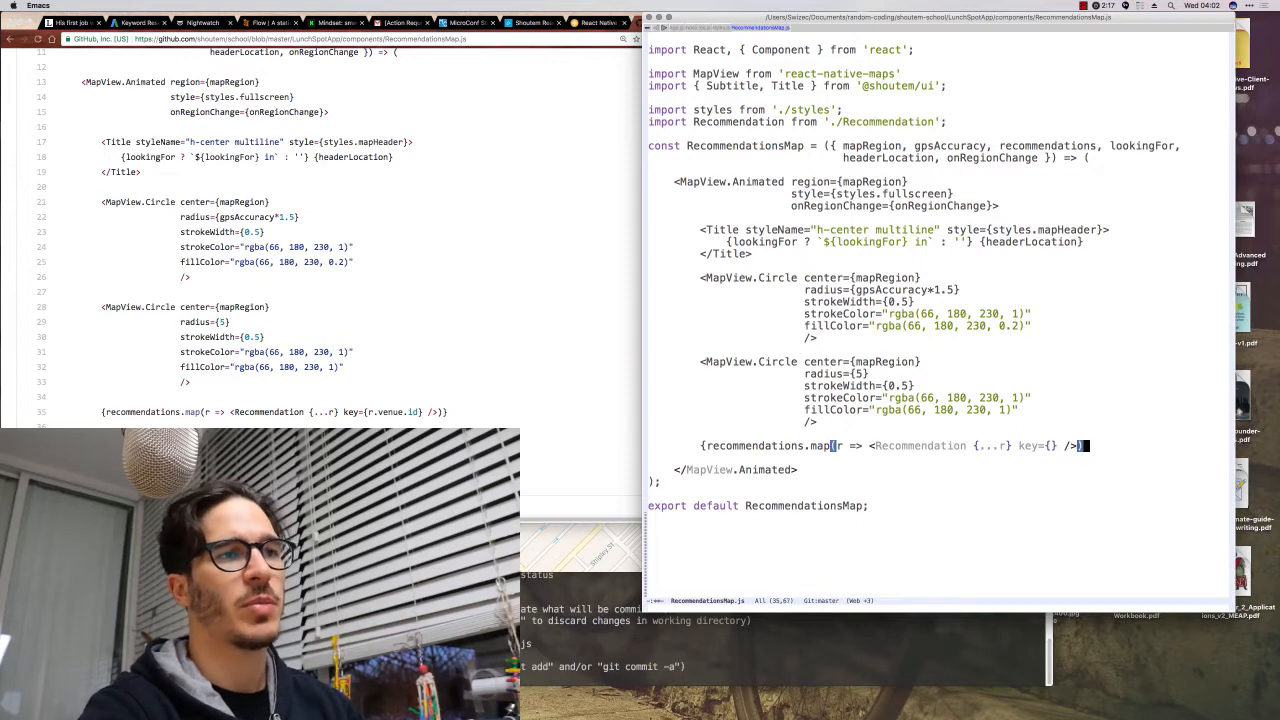
pyautogui.write('r')
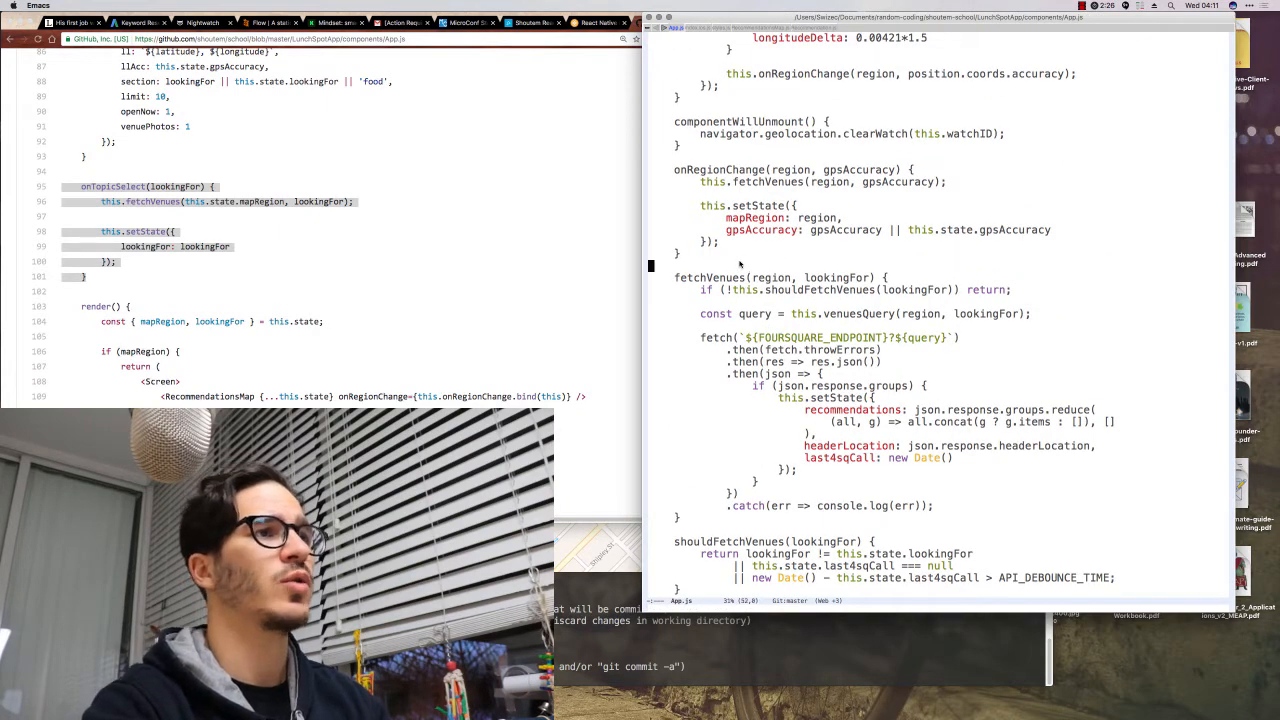
# - Scroll App.js to add the onTopicSelect handler and the recommendations console.log in render
pyautogui.scroll(-3)
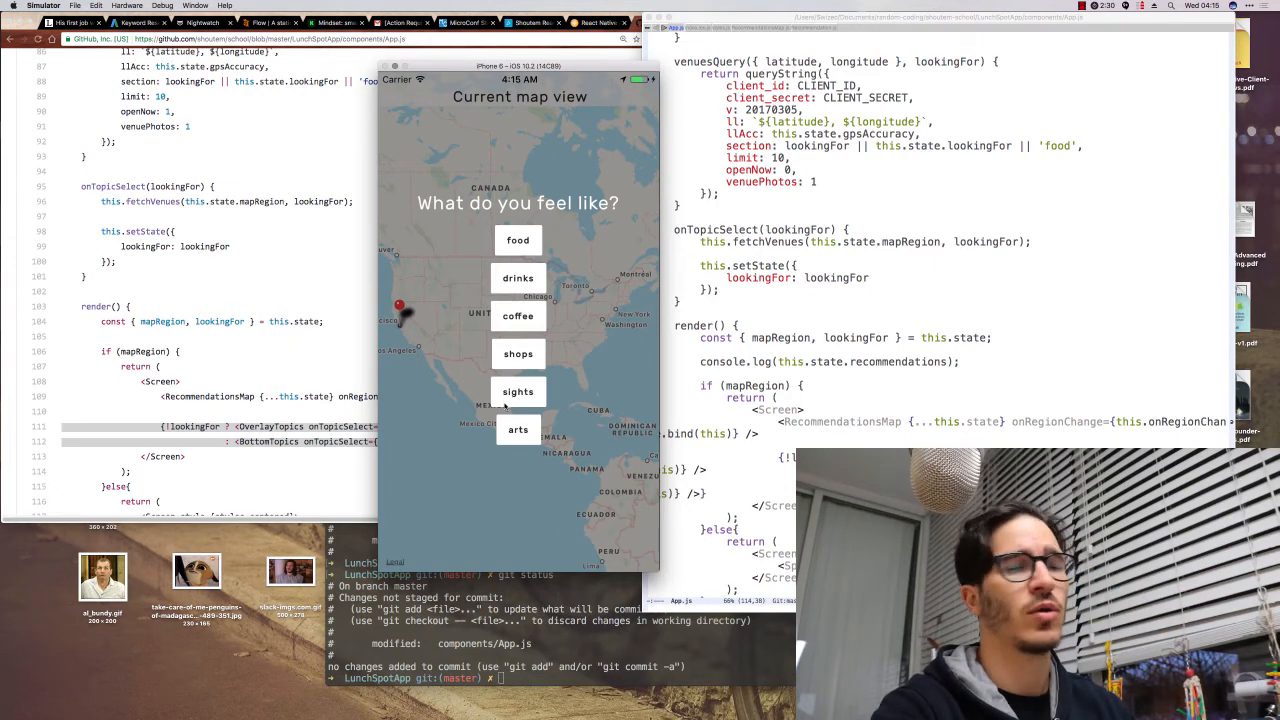
# - Choose a topic such as food and dismiss the setNativeProps null error screen
pyautogui.click(518, 278)
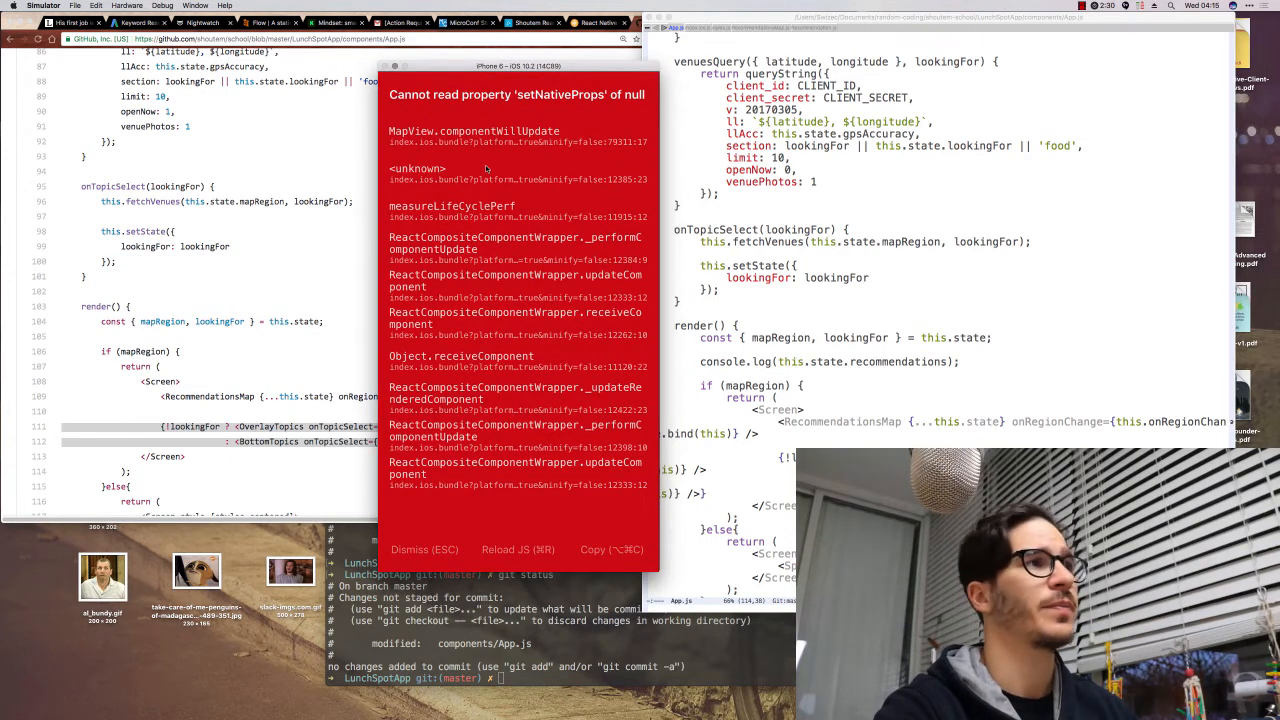
pyautogui.click(424, 548)
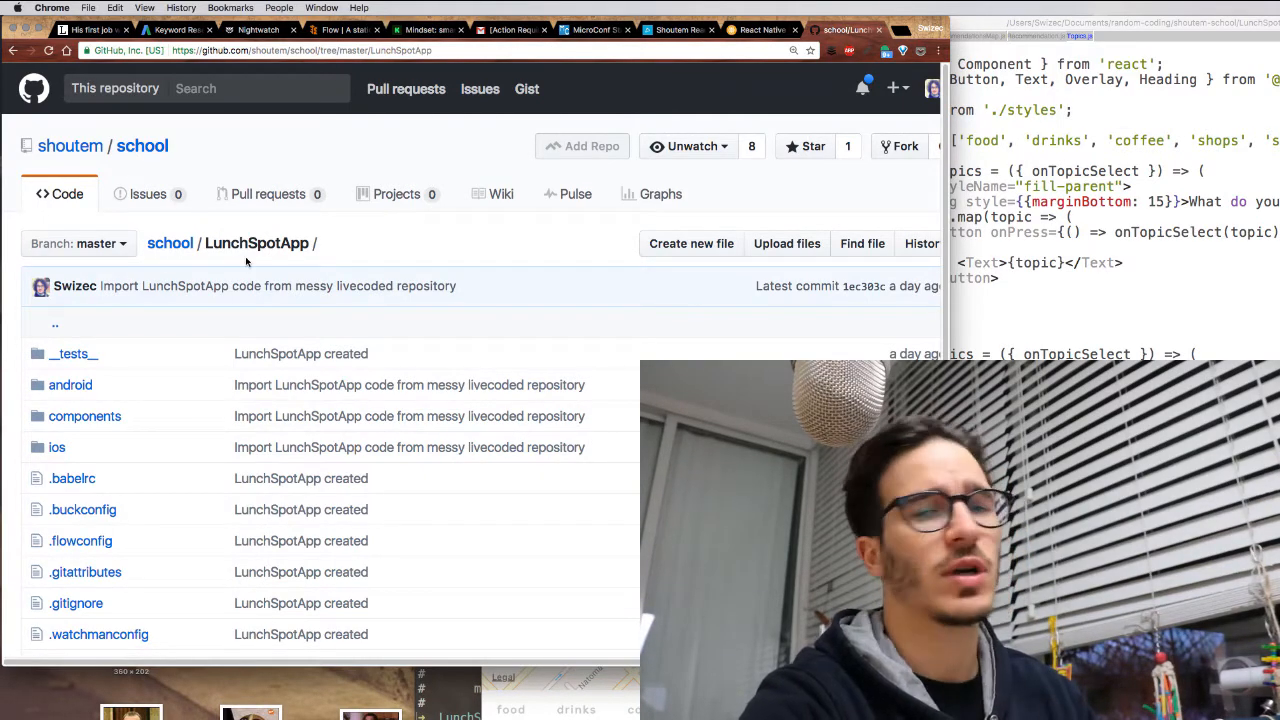
# - Scroll through the LunchSpotApp folder's file list on GitHub
pyautogui.scroll(-3)
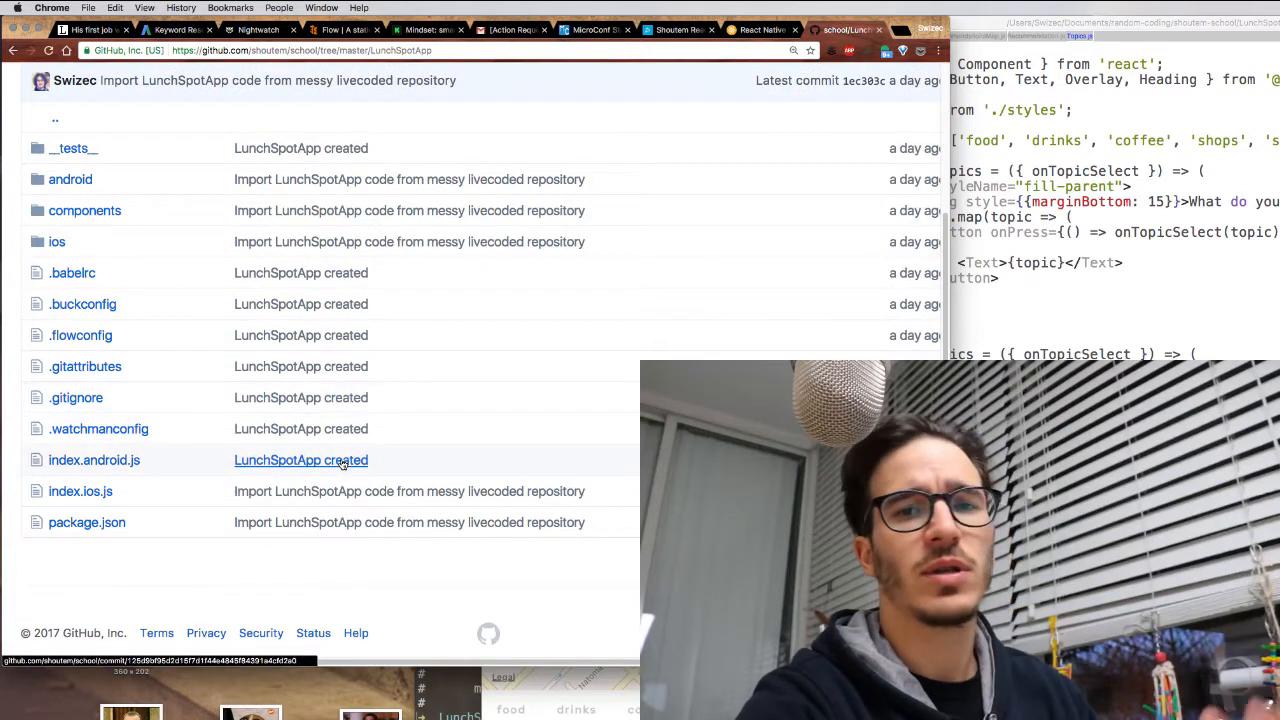
pyautogui.scroll(3)
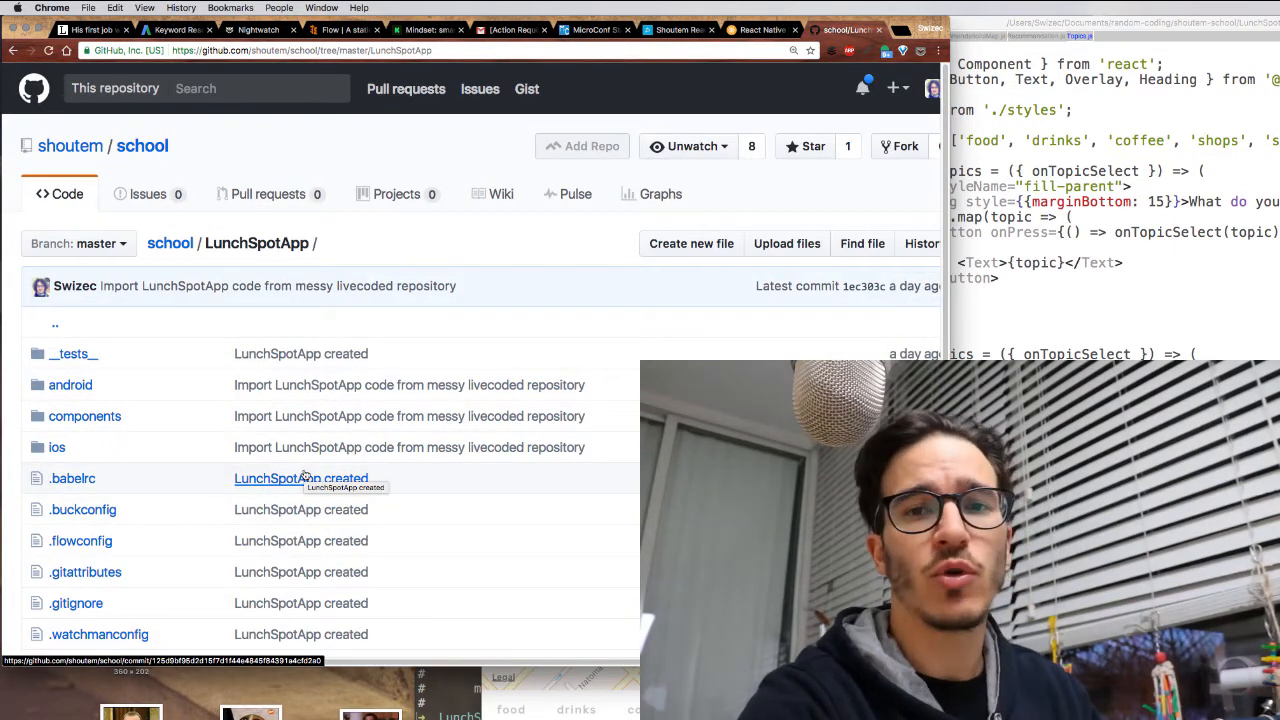